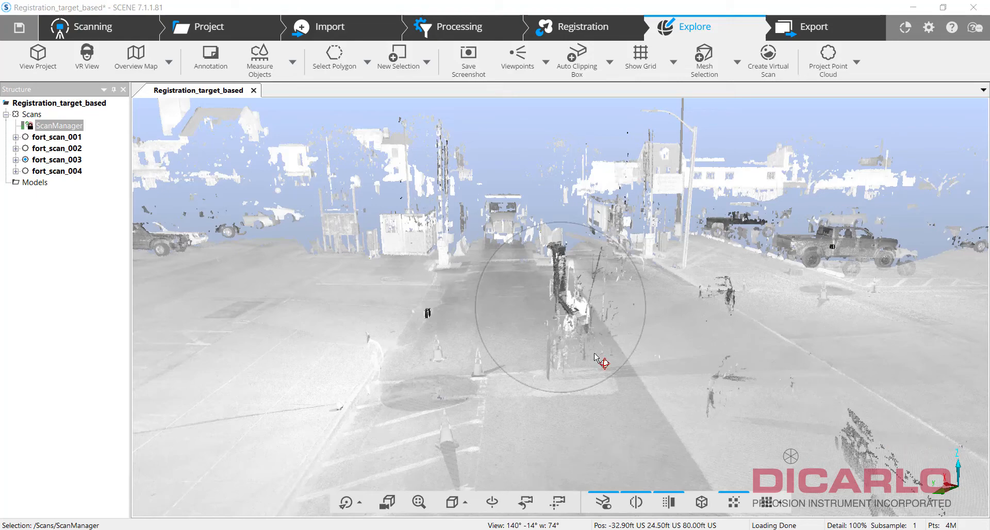
Step: Add an automatically fitted clipping box, then close its adjustment tools
drag(599, 359, 555, 321)
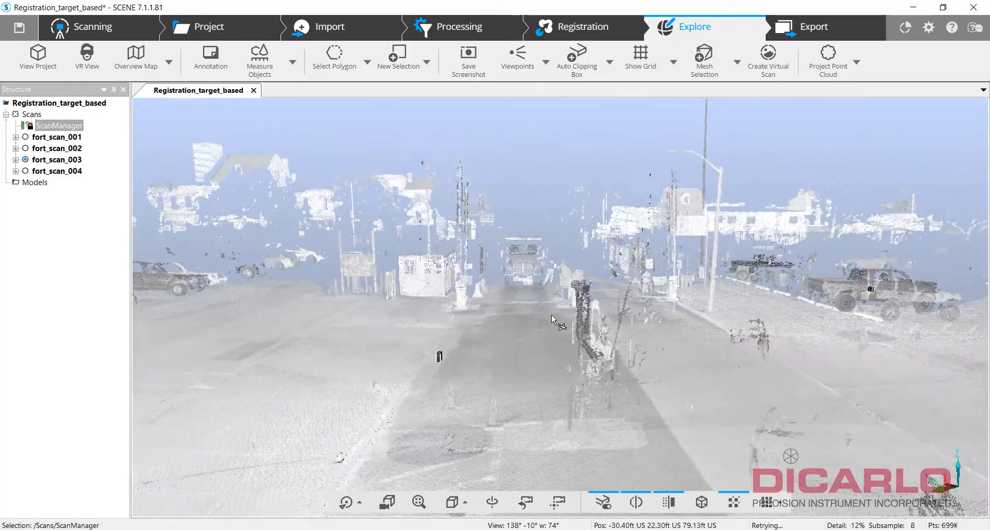
drag(552, 318, 634, 338)
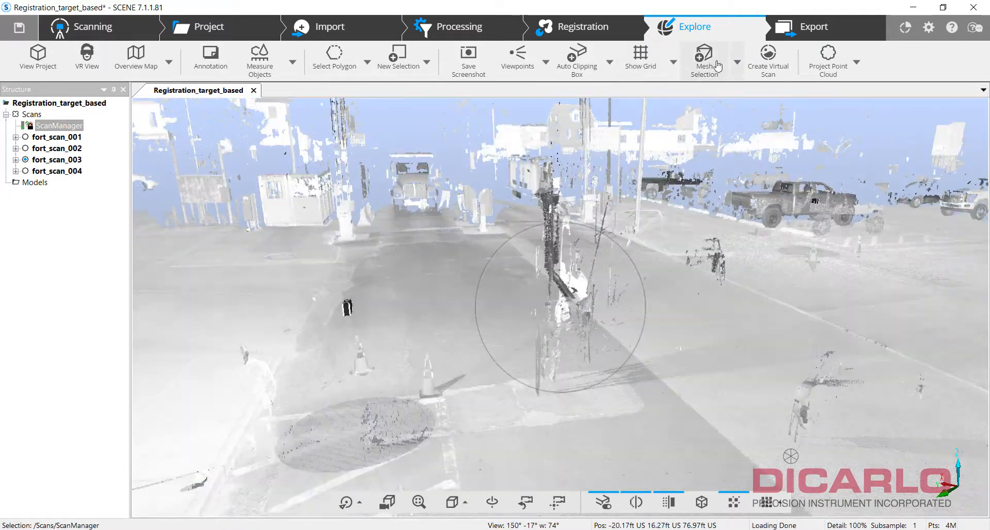
click(607, 59)
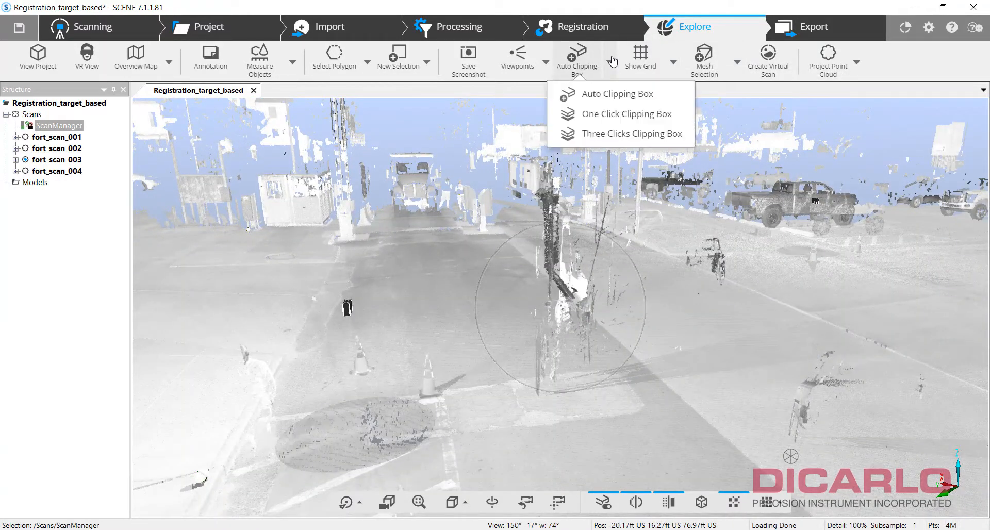
mouse_move(599, 133)
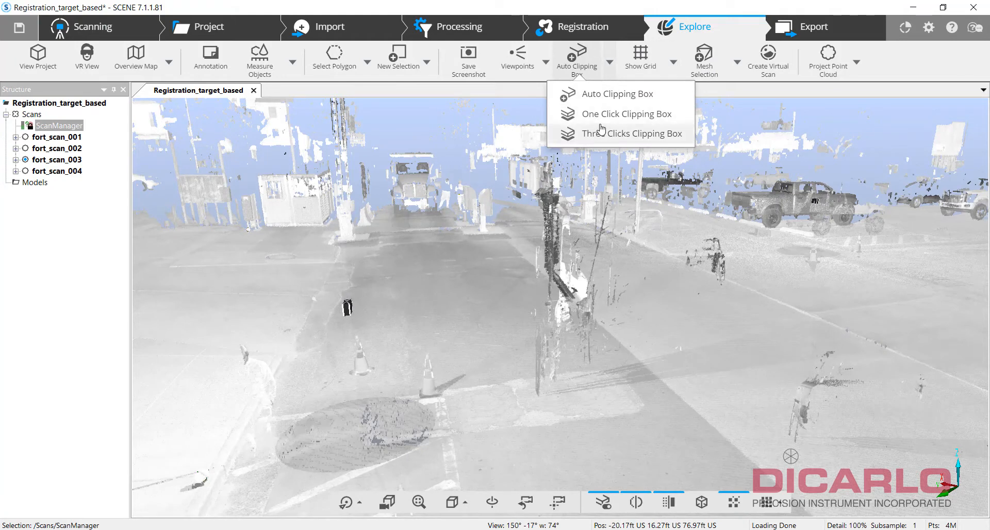
mouse_move(598, 114)
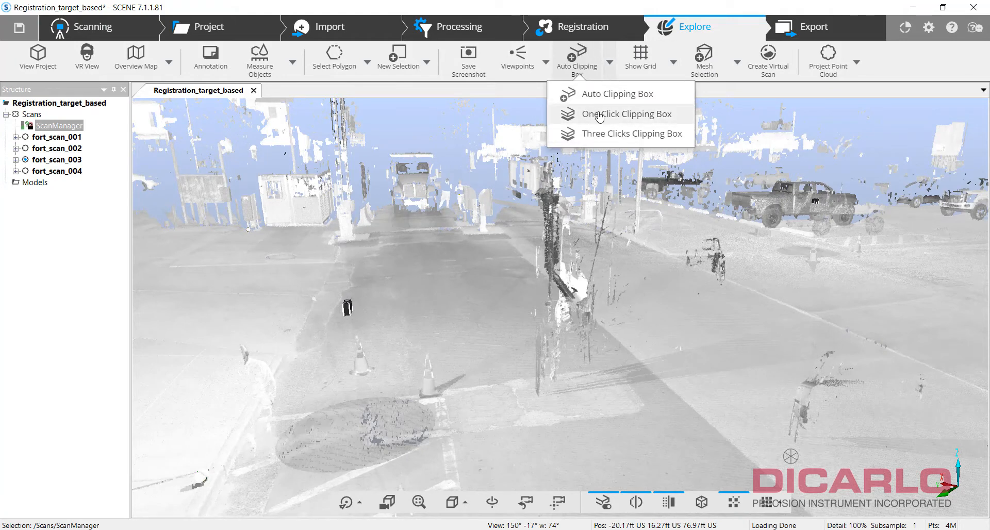
mouse_move(625, 93)
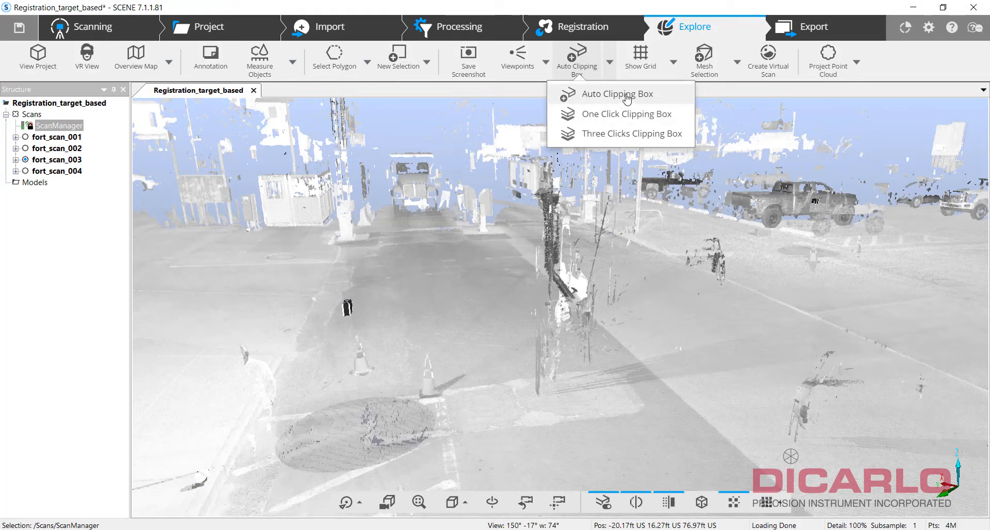
click(619, 93)
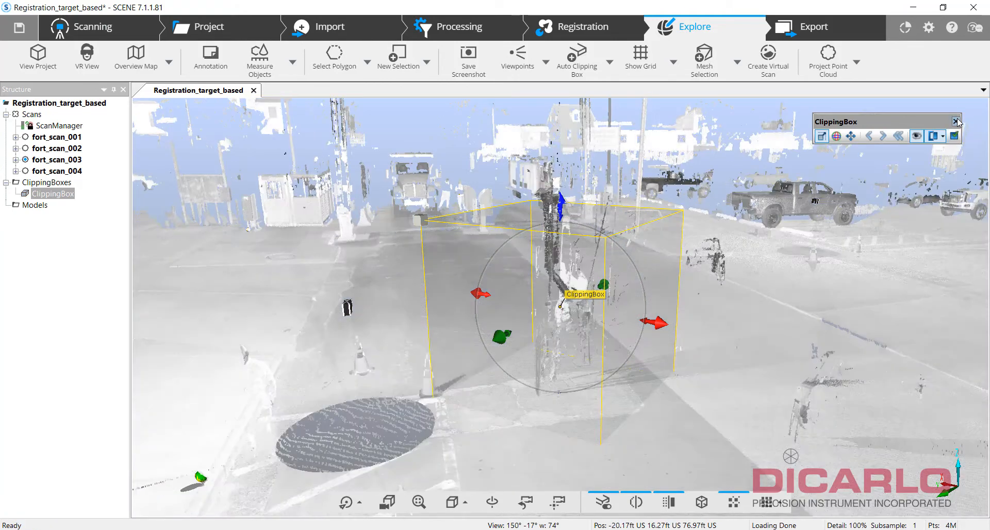
click(958, 121)
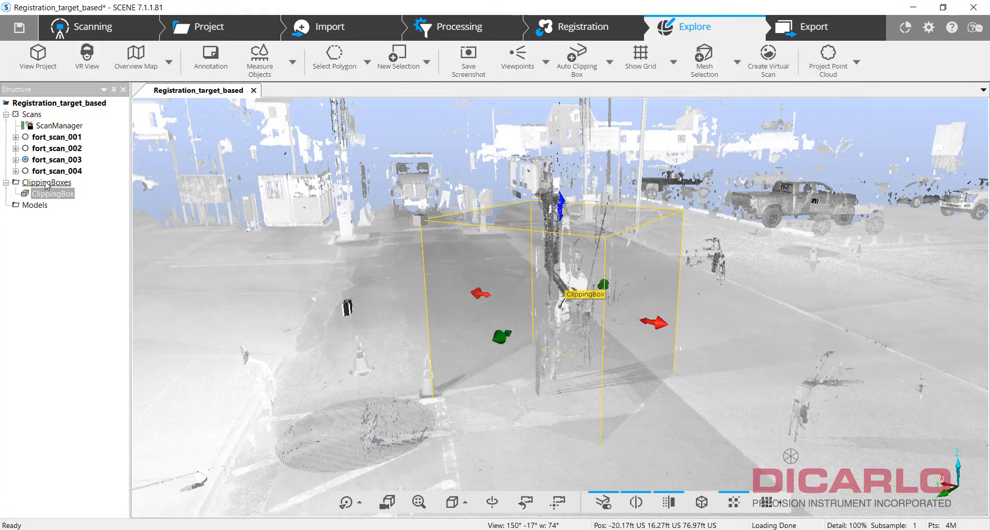
Step: Delete the ClippingBoxes group from the Structure tree and confirm
right_click(46, 181)
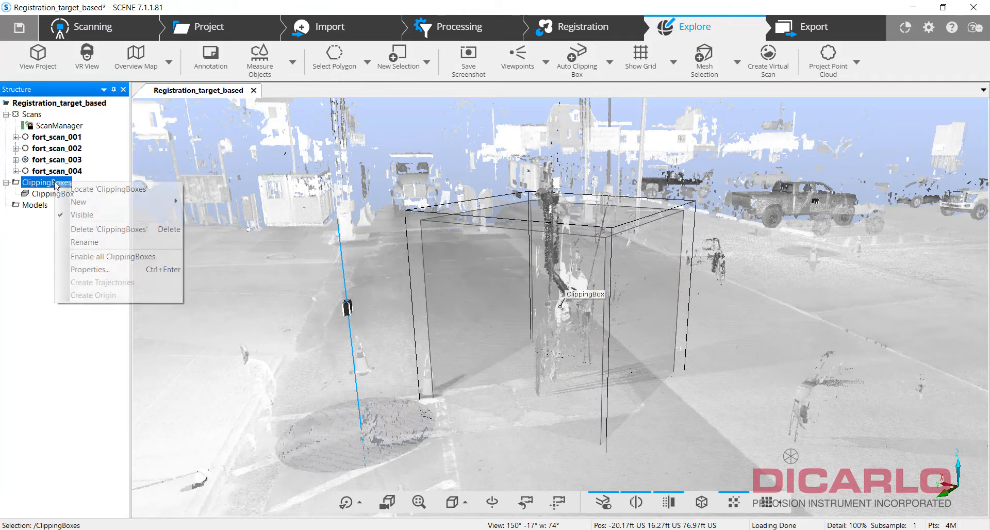
click(107, 228)
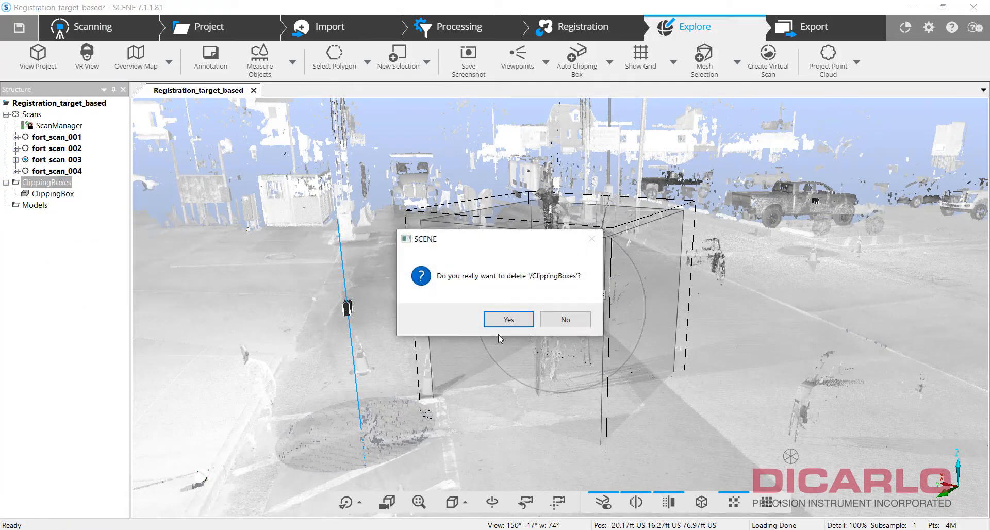
click(507, 319)
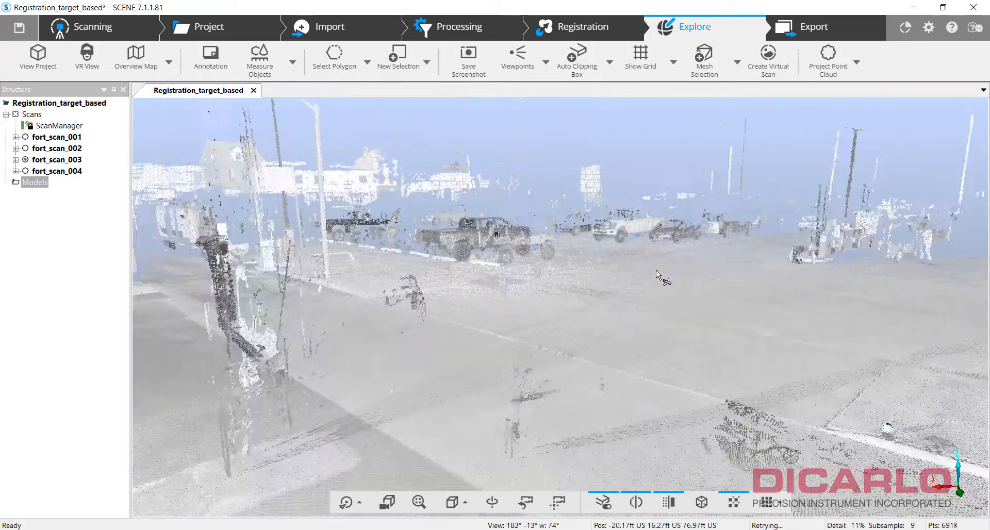
click(346, 502)
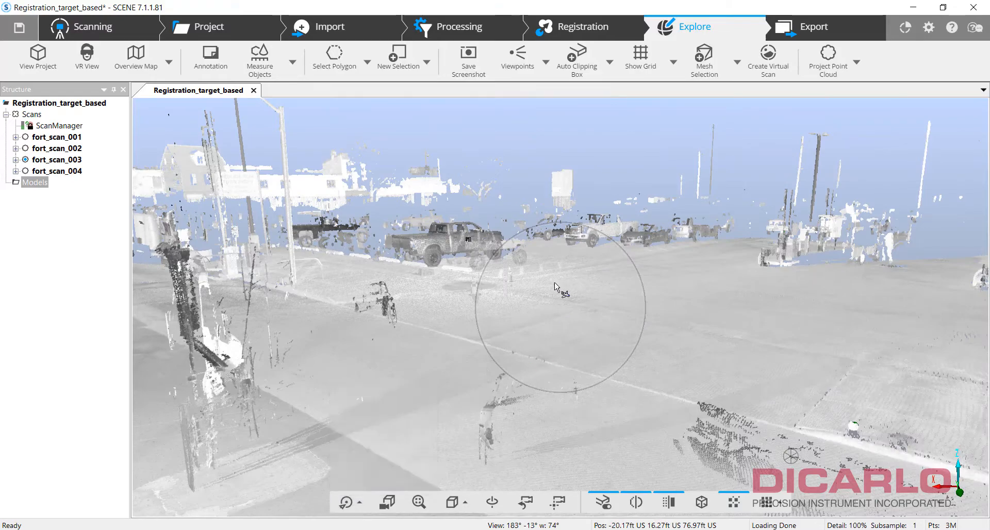
Step: Add a new clipping box over the street corner and raise its lower boundary
drag(558, 290, 577, 312)
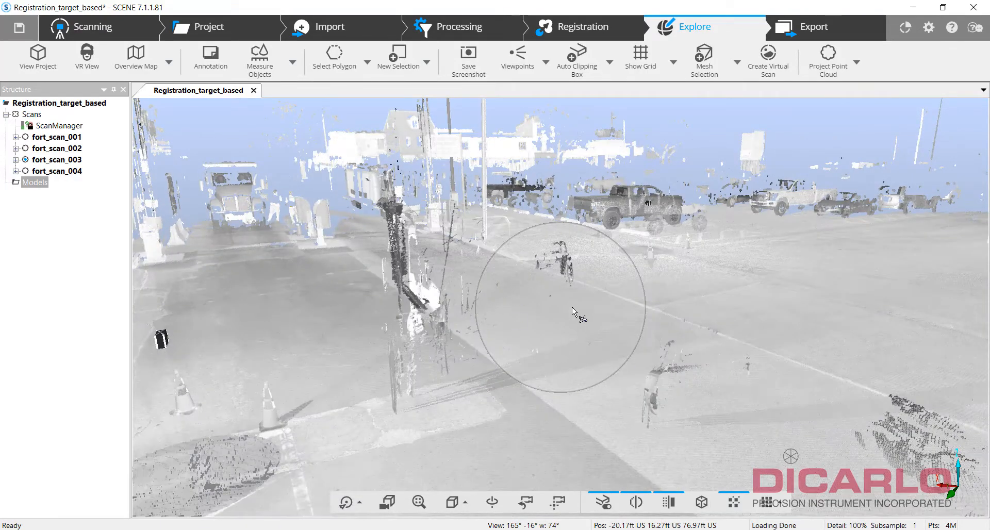
drag(574, 313, 587, 311)
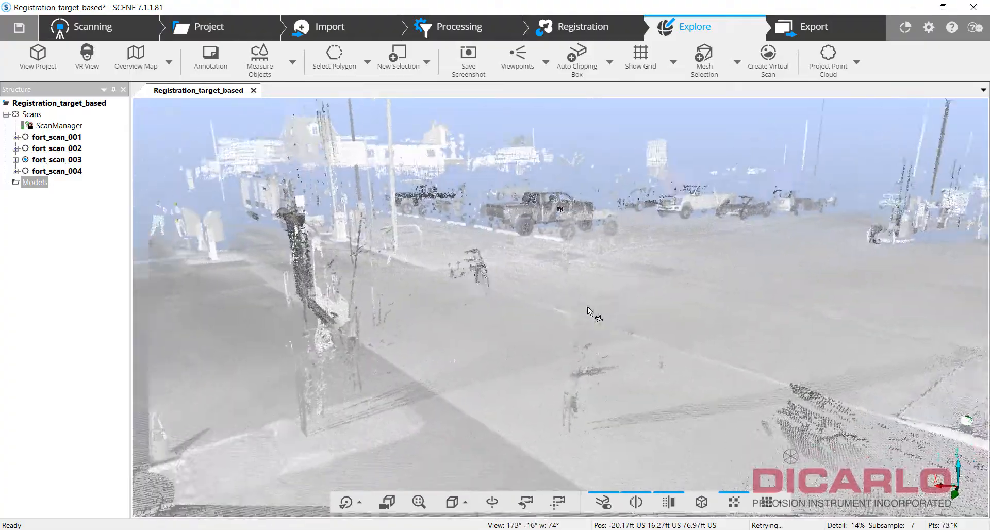
drag(587, 309, 688, 299)
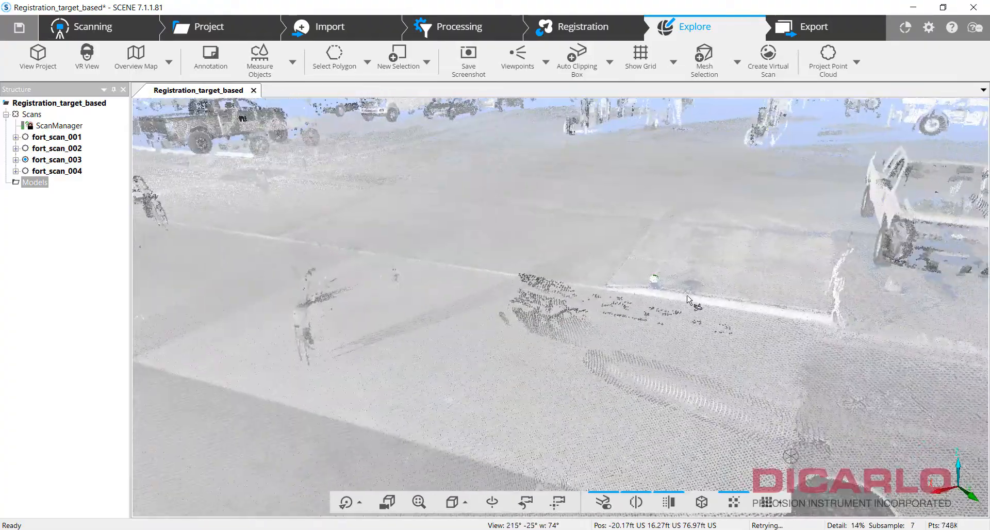
drag(692, 306, 495, 302)
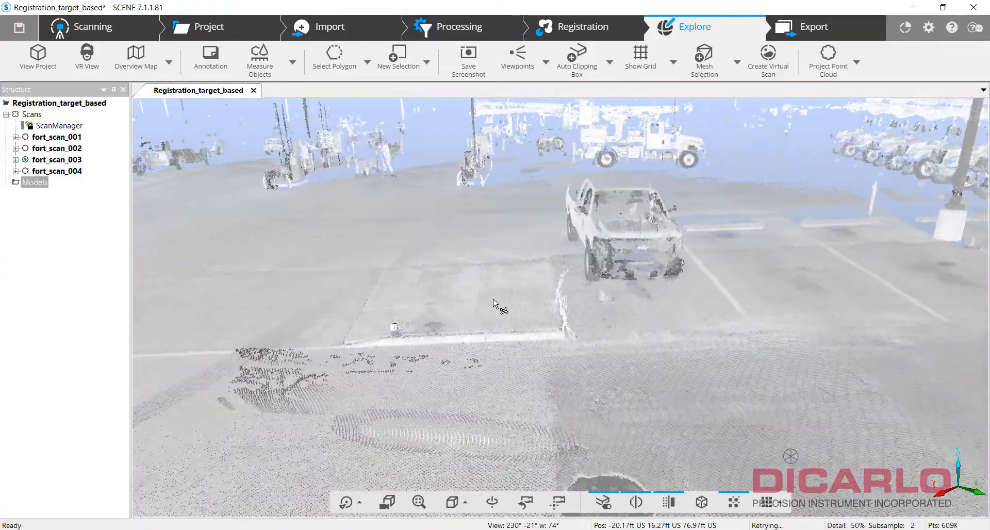
drag(498, 303, 587, 313)
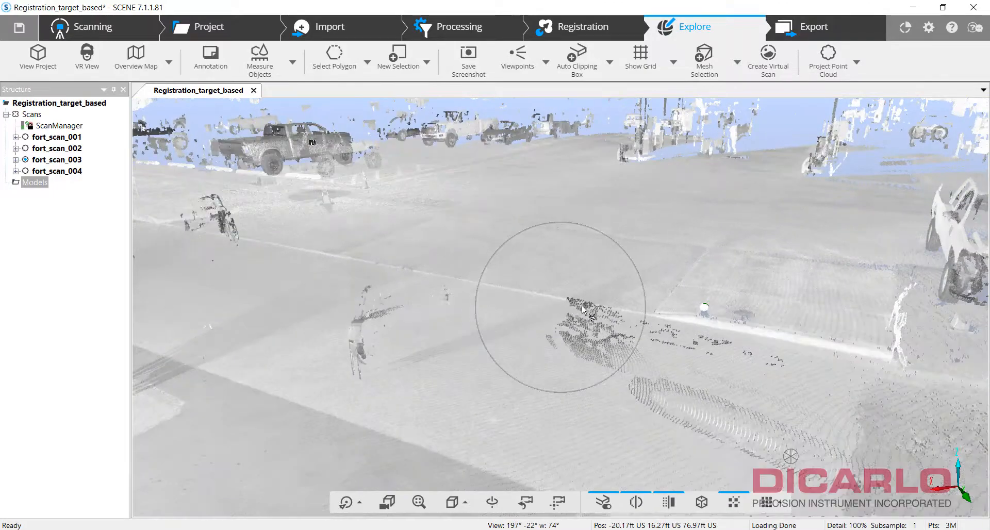
drag(584, 310, 580, 302)
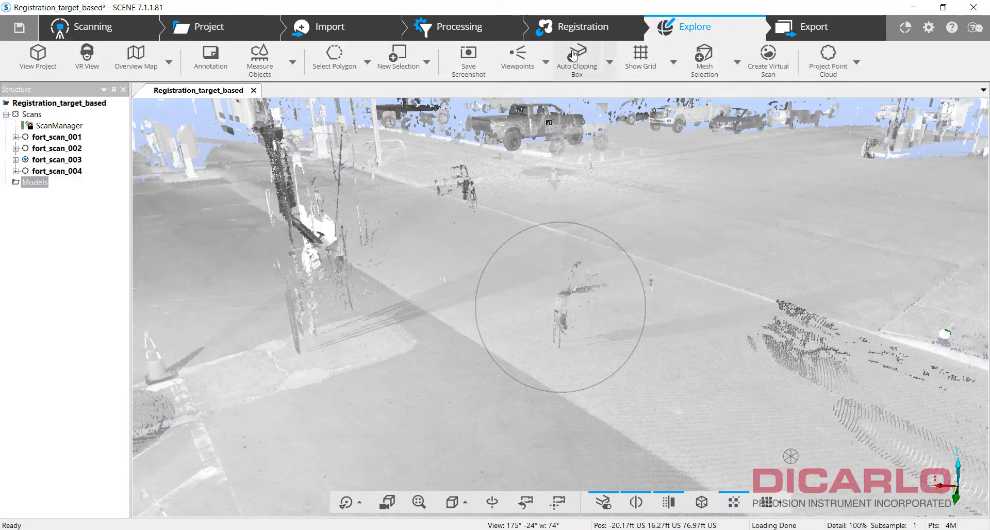
click(575, 56)
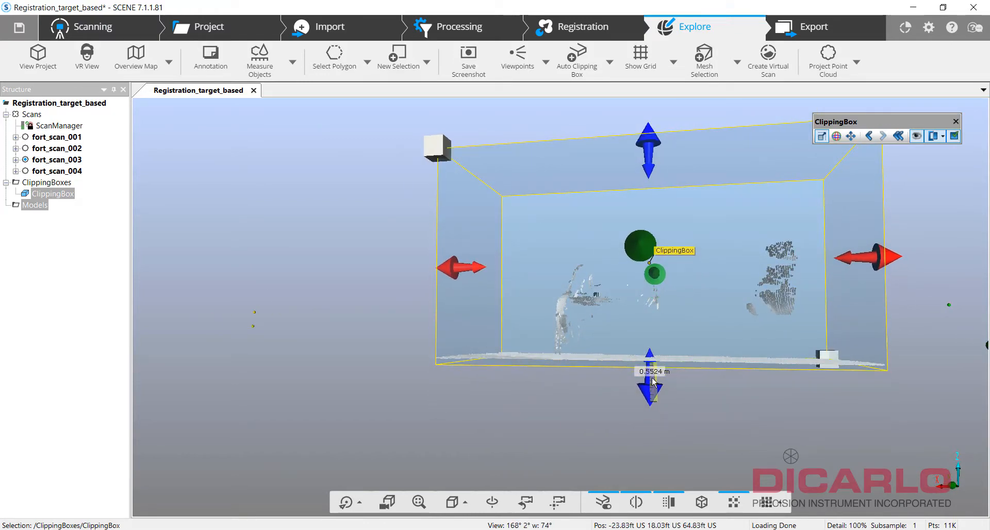
drag(650, 388, 650, 369)
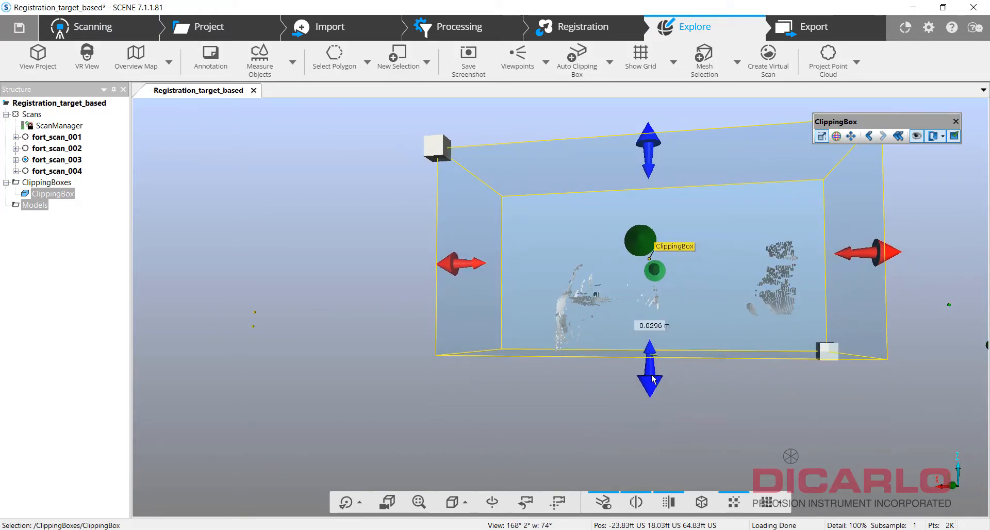
drag(650, 378, 659, 145)
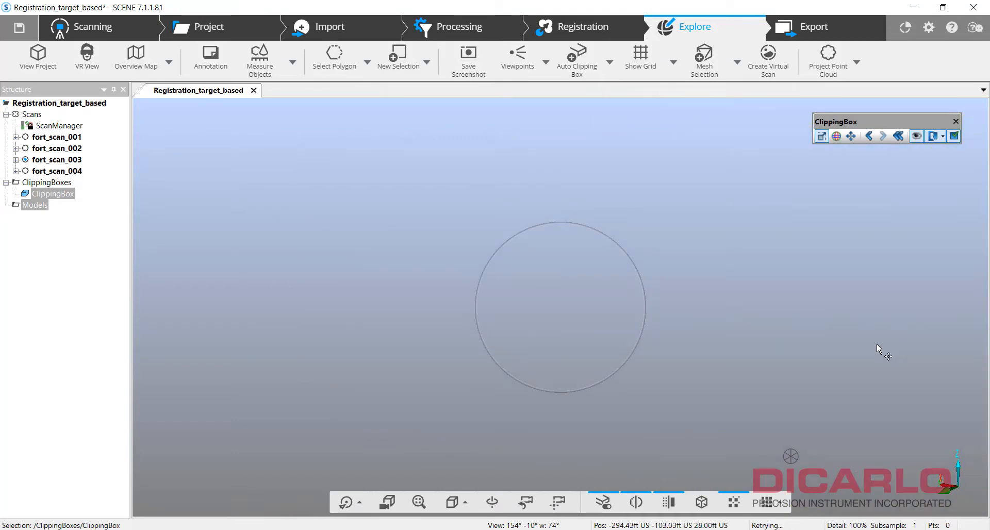
mouse_move(545, 318)
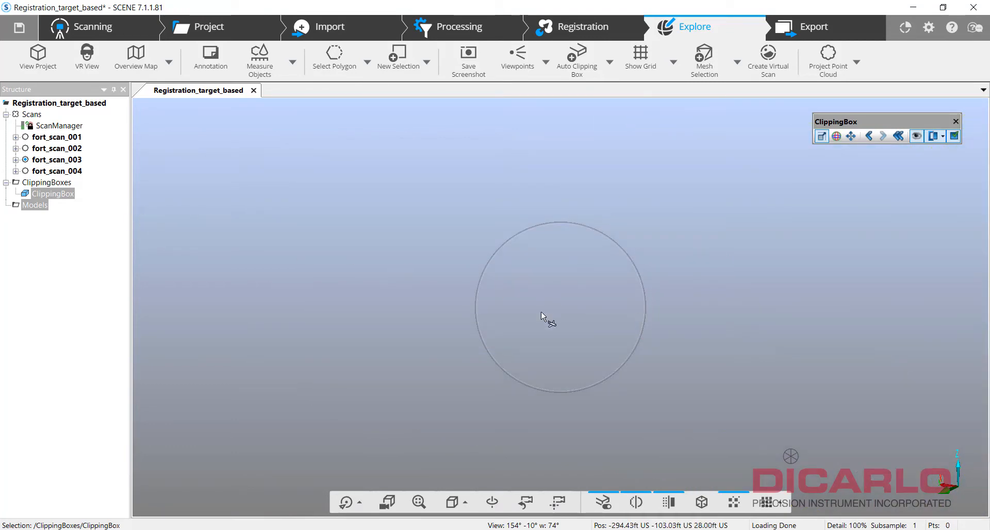
mouse_move(643, 332)
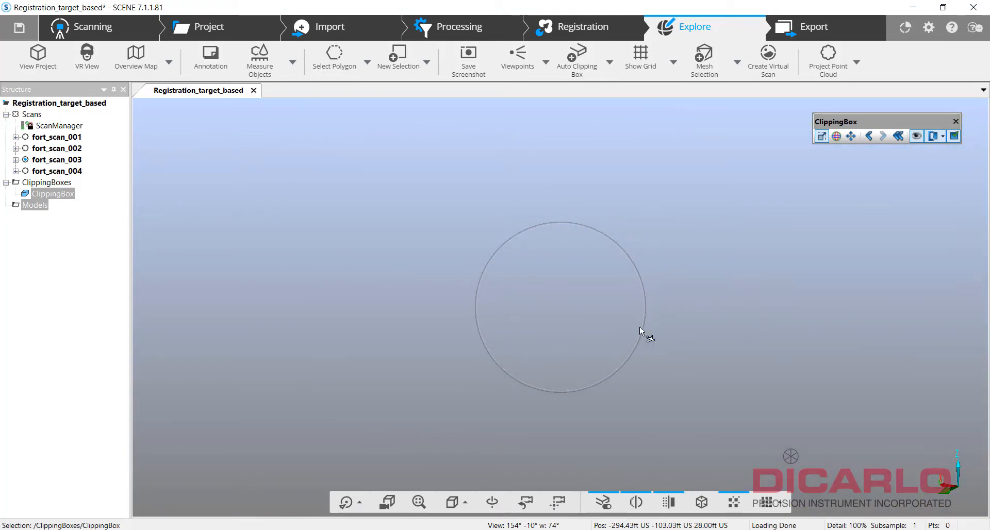
drag(642, 335, 577, 306)
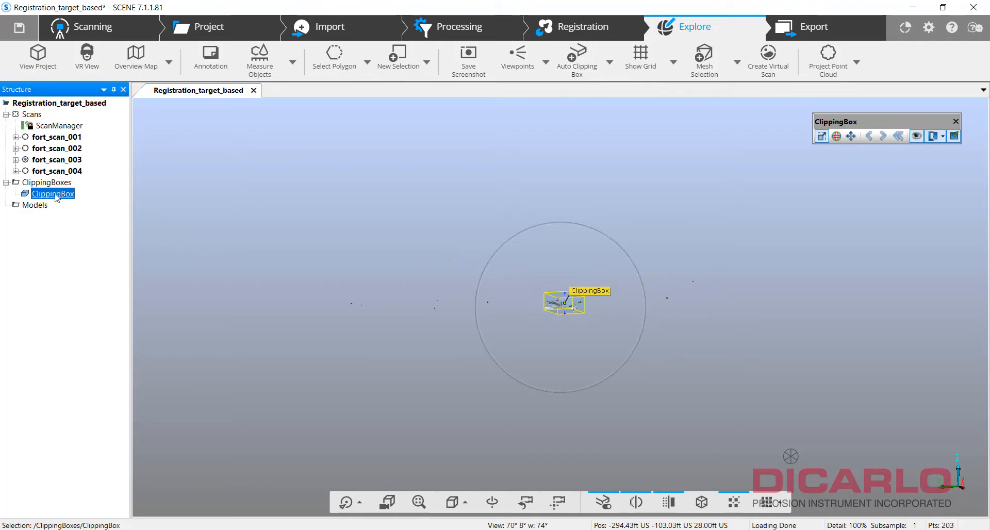
Step: Open the context menu for ClippingBox in the Structure tree
right_click(53, 194)
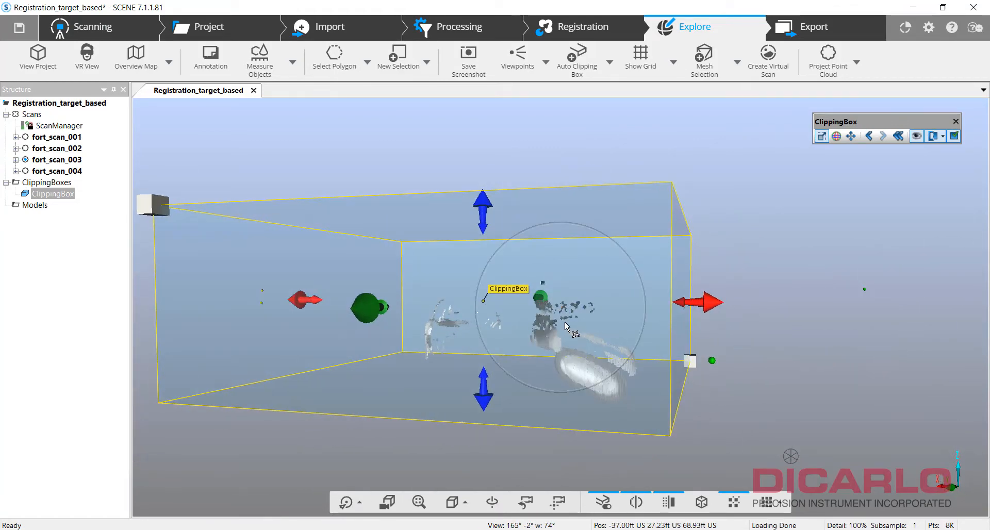
Step: Delete the visible points enclosed by the active clipping box
right_click(565, 326)
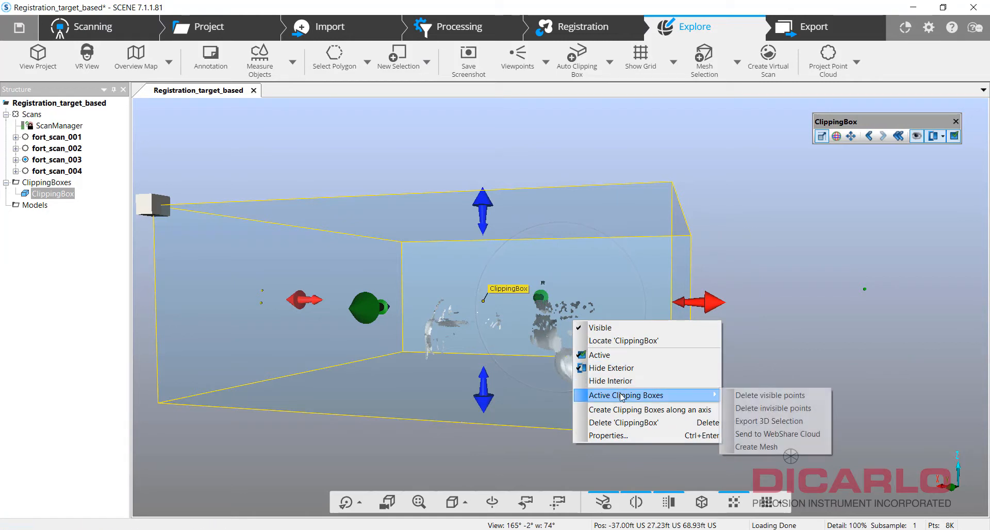
mouse_move(773, 395)
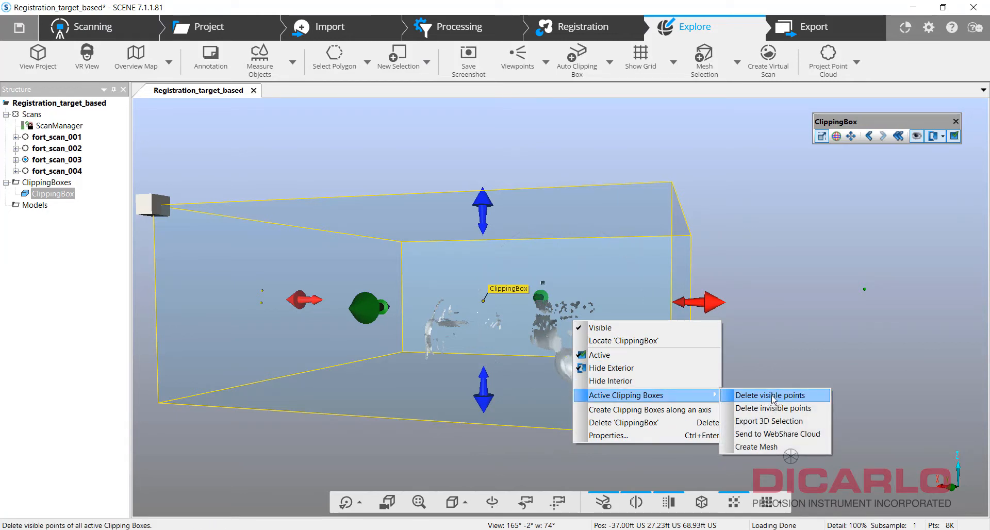
click(773, 395)
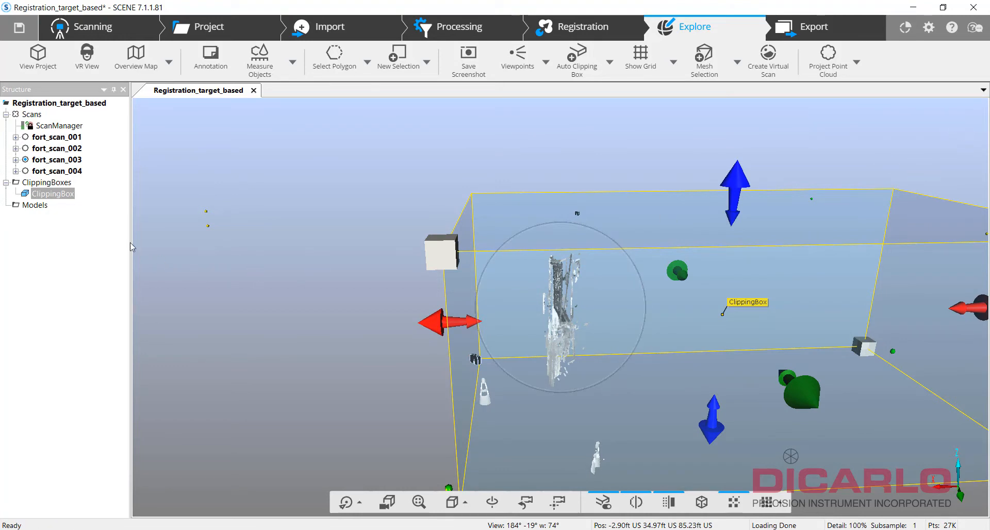
Step: Delete 'ClippingBox' from the Structure tree and confirm with Yes
right_click(52, 193)
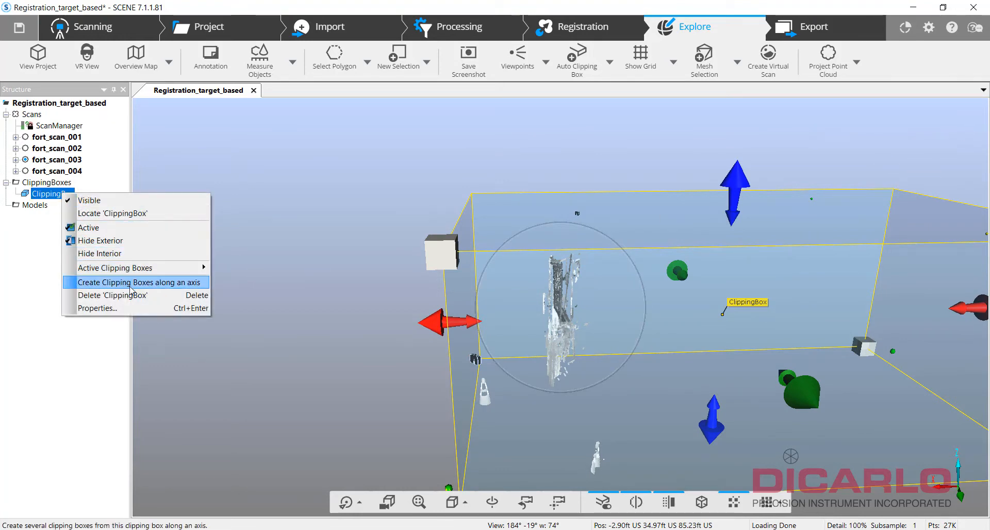
click(112, 295)
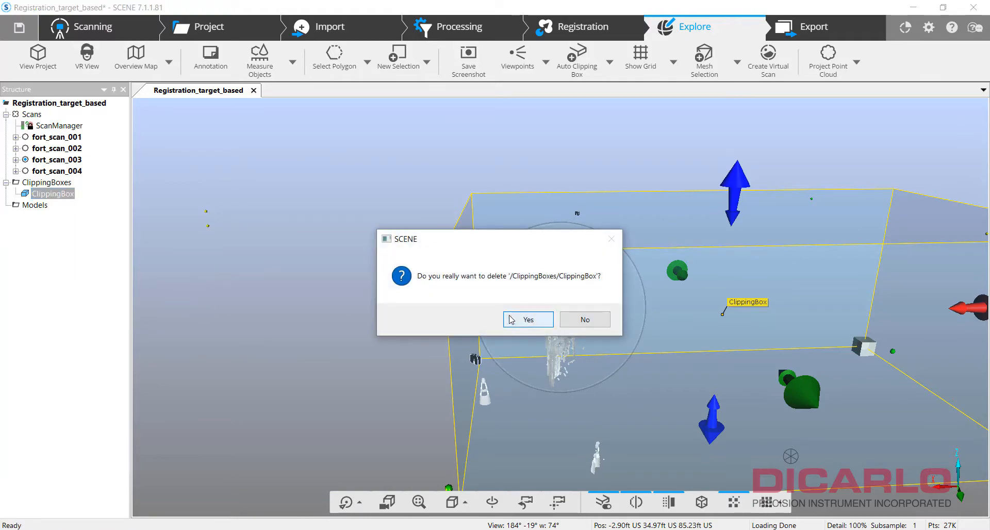
click(527, 319)
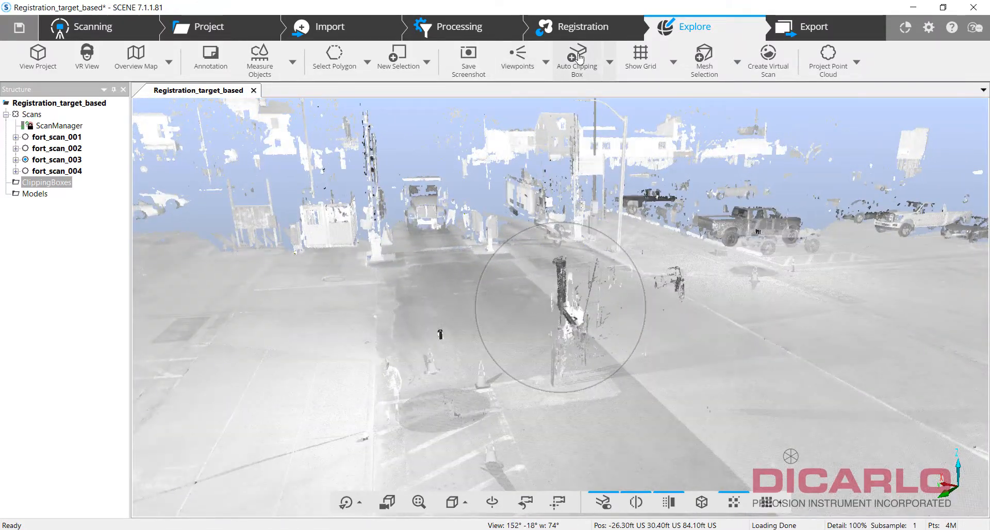
Step: Create an Auto Clipping Box and rotate it until it sits level with the street
click(575, 57)
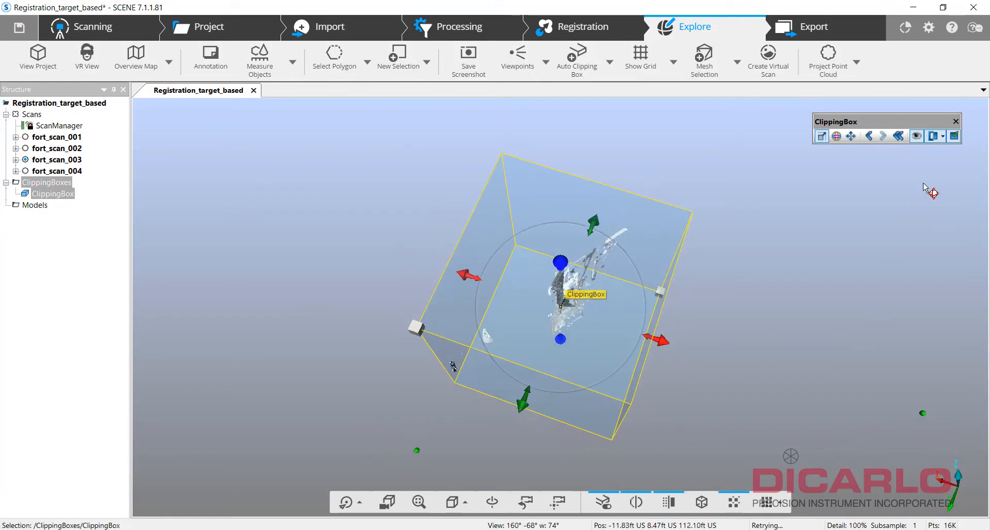
click(836, 136)
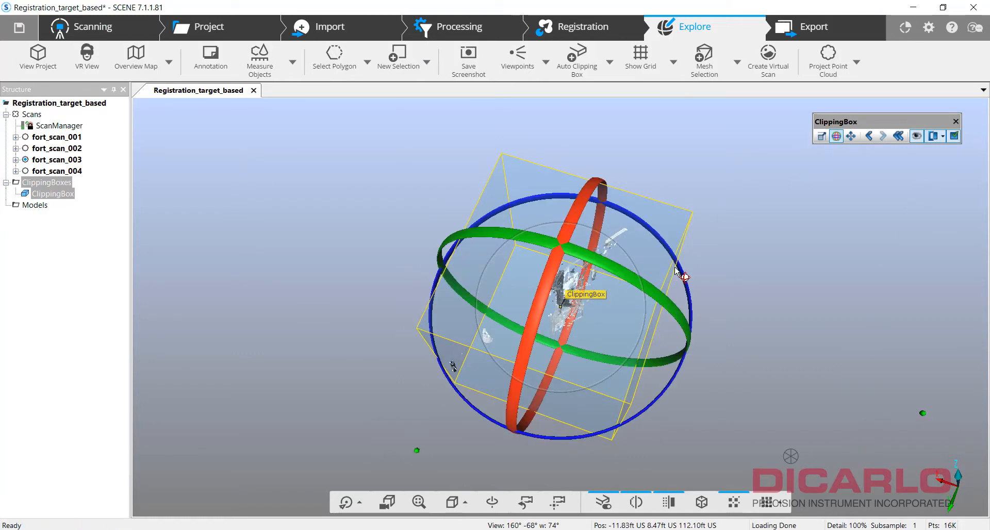
drag(678, 274, 612, 214)
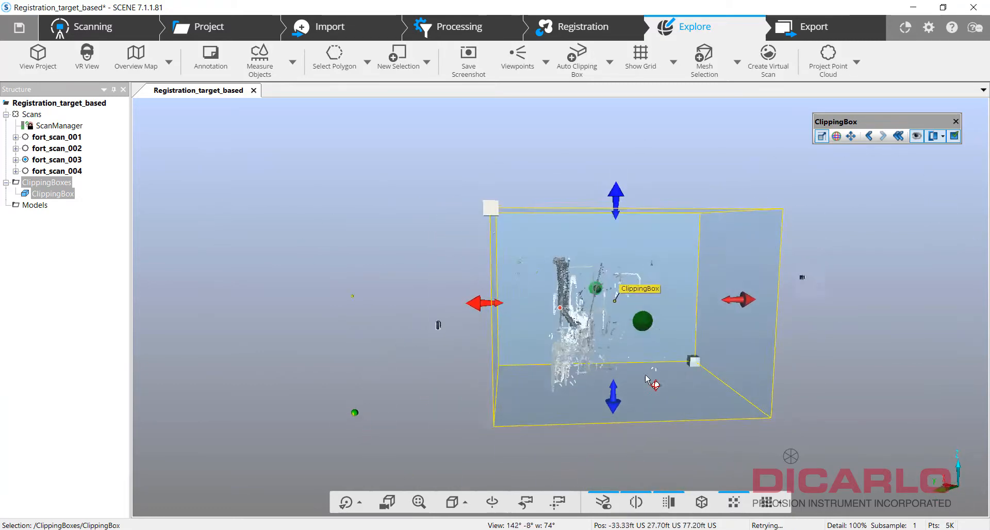
drag(653, 381, 678, 344)
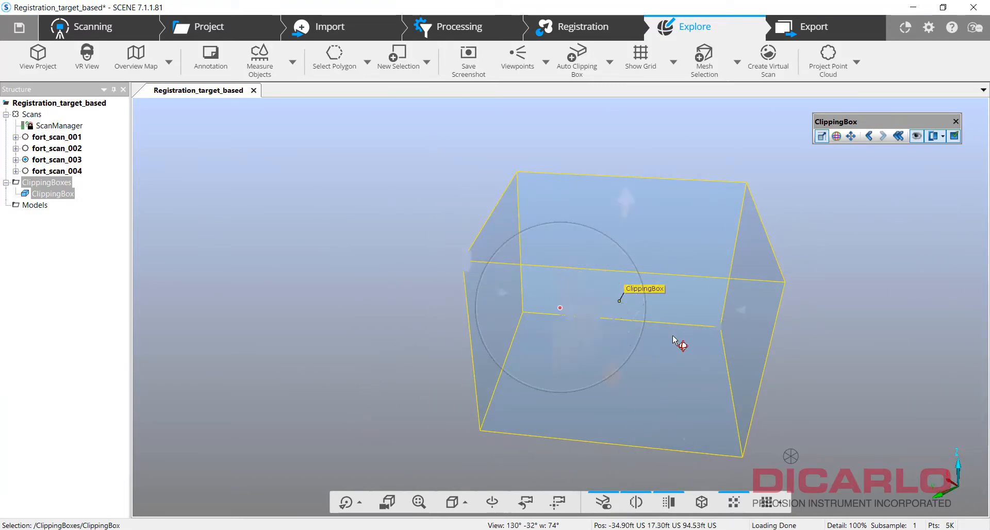
Step: Untick Active on the clipping box so the full street cloud shows
right_click(679, 343)
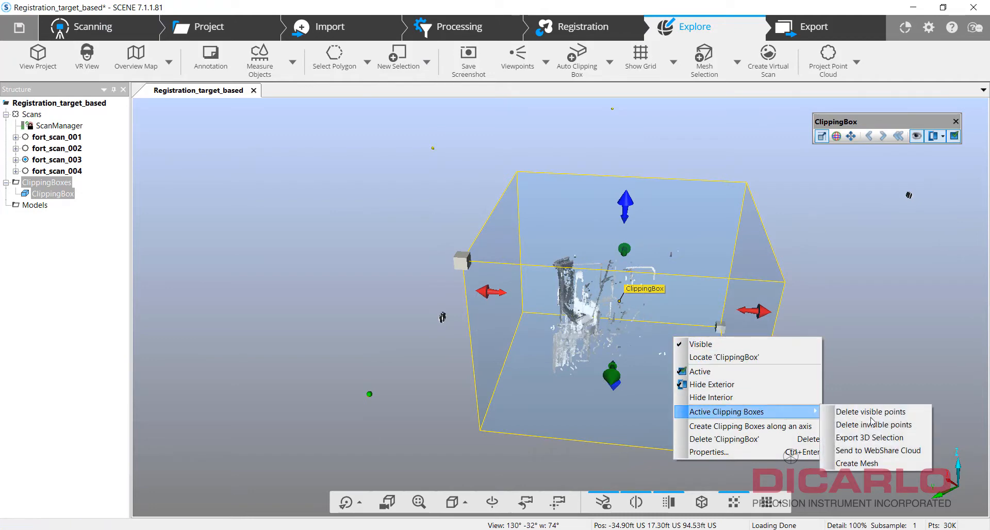
click(870, 411)
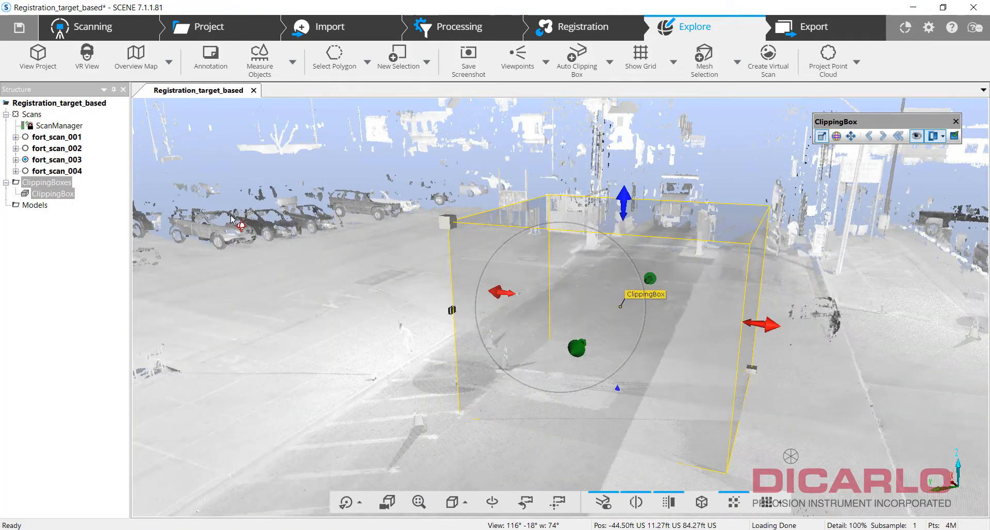
Step: Reposition the clipping box, reactivate clipping, and stretch its faces down to the ground
click(955, 121)
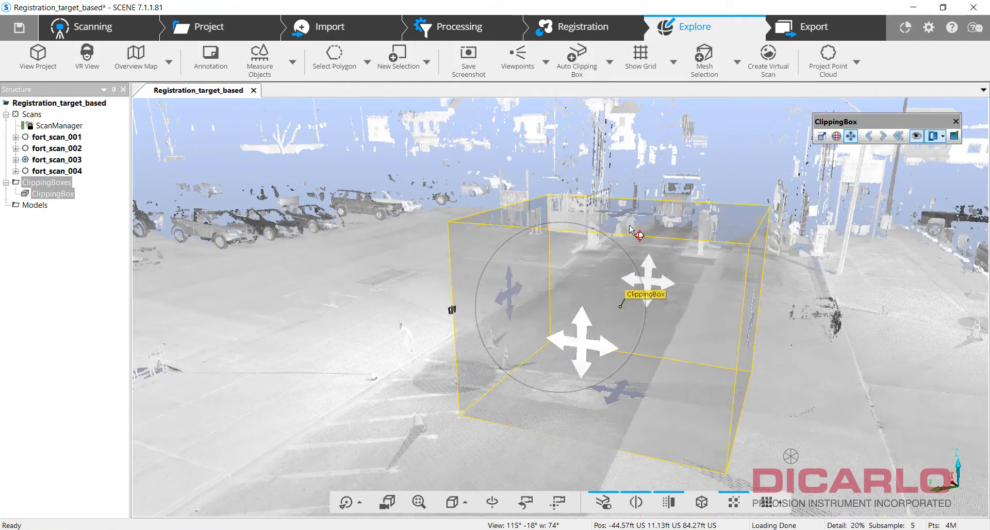
click(849, 135)
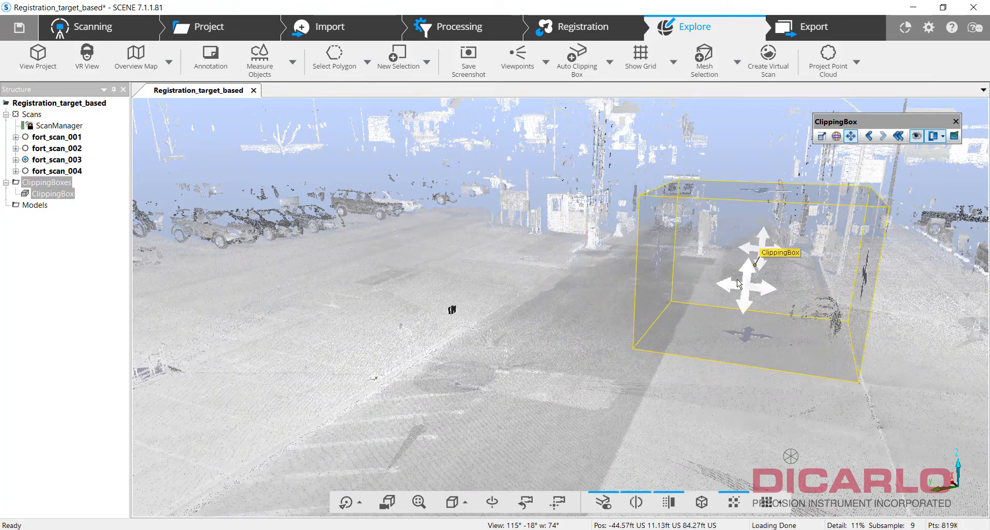
click(955, 135)
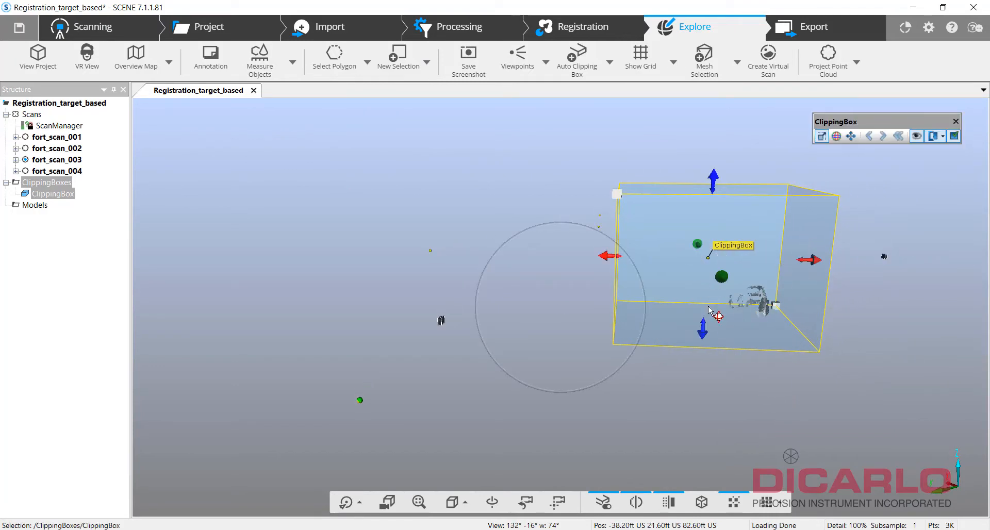
drag(706, 309, 631, 303)
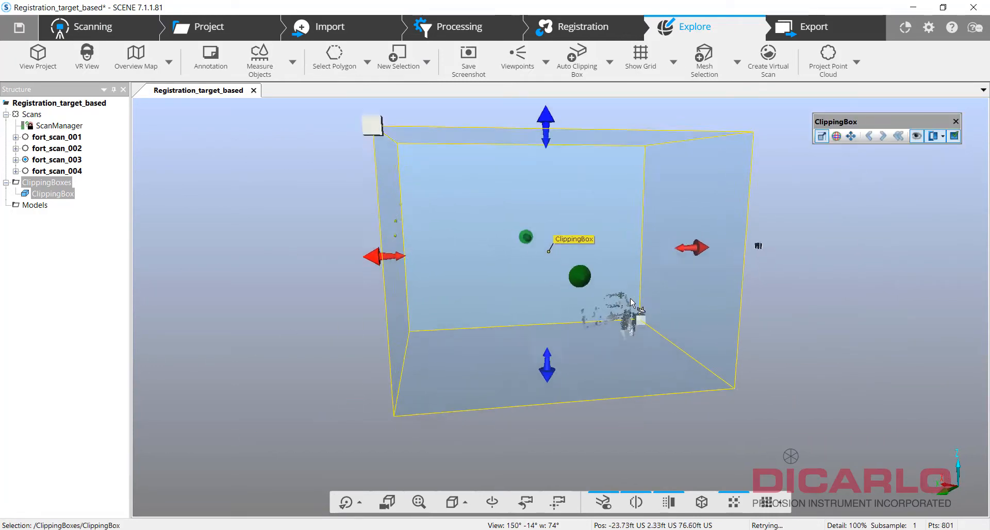
drag(545, 356, 545, 360)
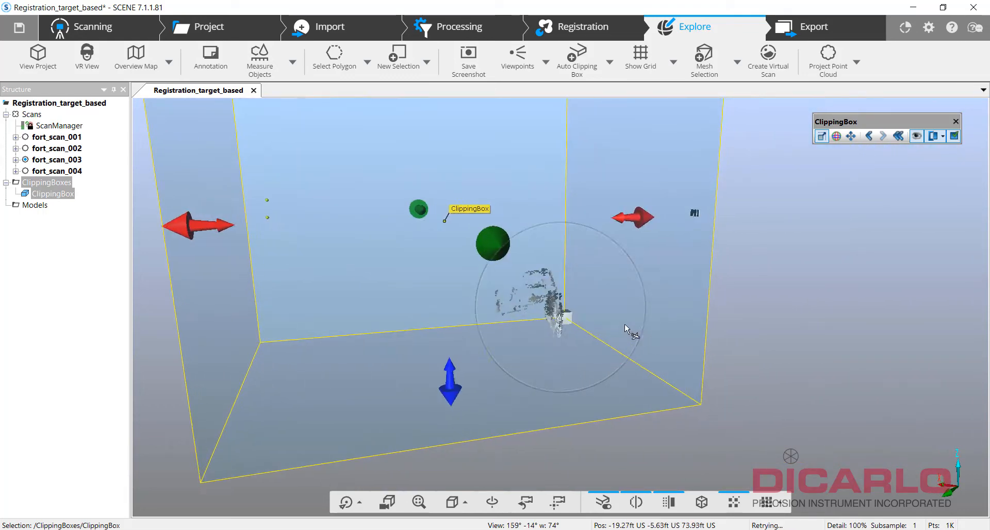
drag(630, 327, 574, 344)
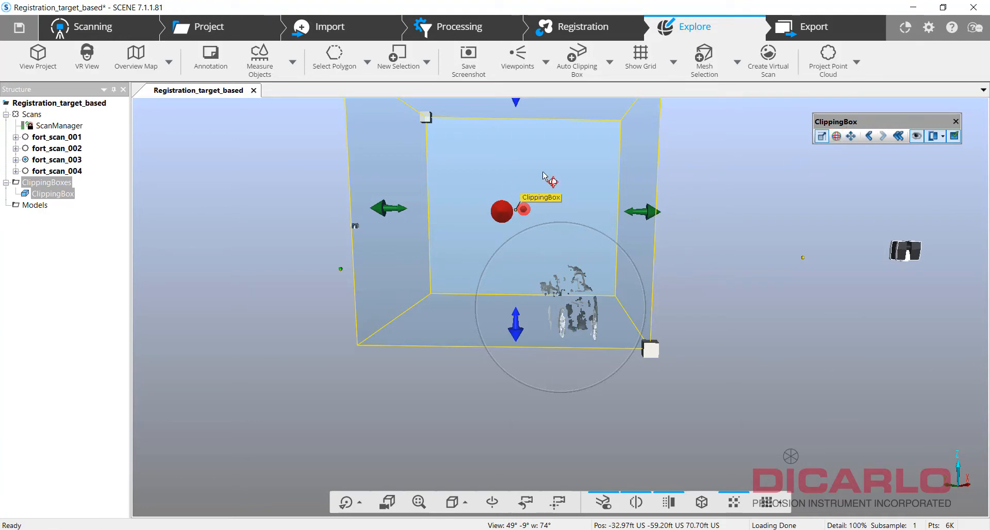
mouse_move(679, 404)
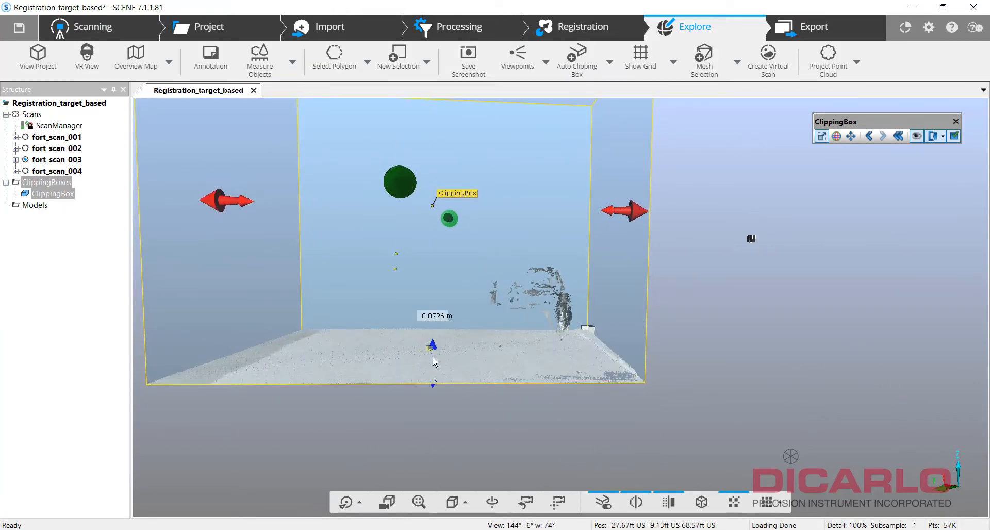
drag(434, 362, 713, 371)
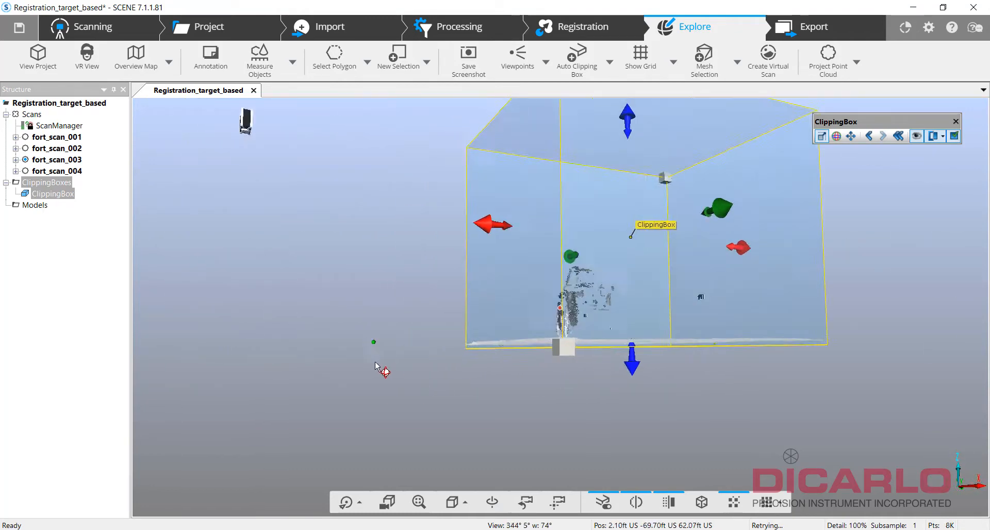
Step: Delete the selected stray points above the road, check the ground, and deactivate clipping
drag(385, 369, 647, 365)
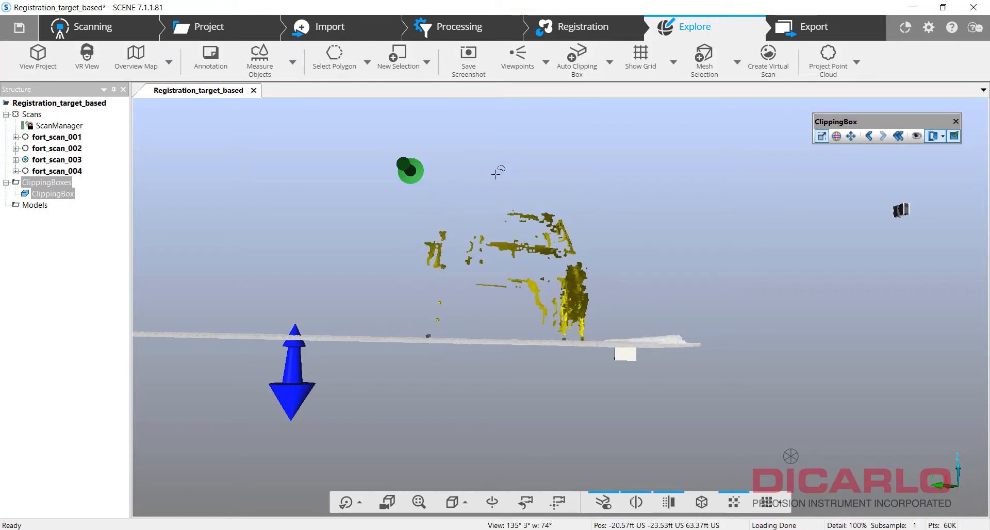
right_click(561, 230)
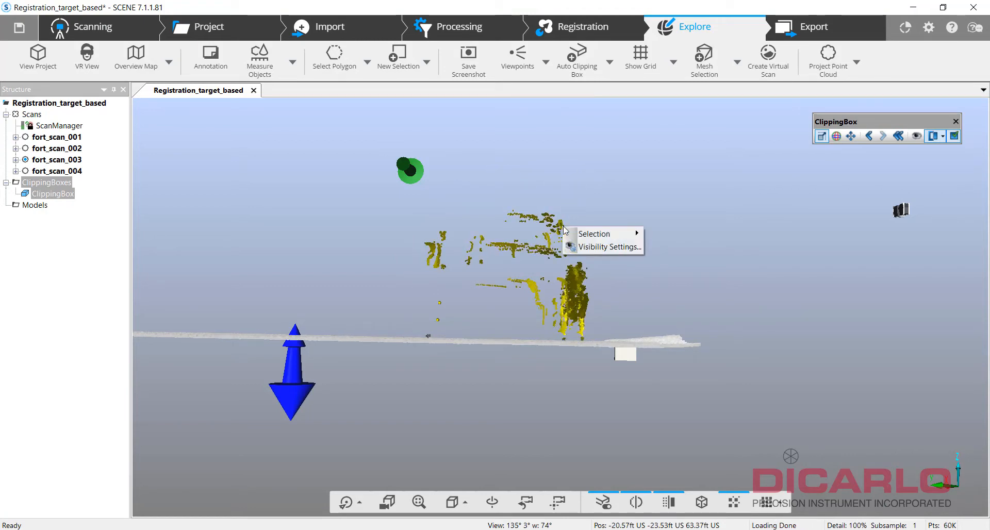
click(593, 234)
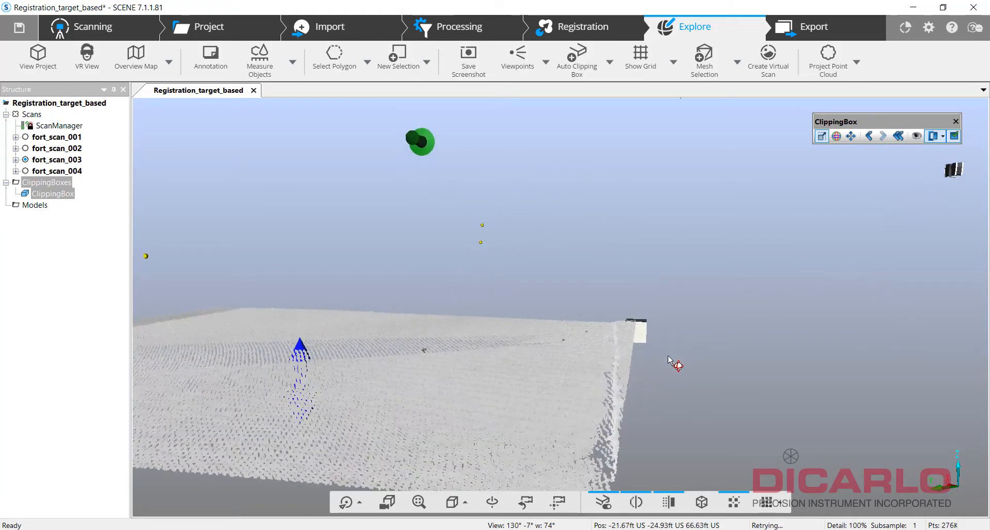
drag(675, 362, 571, 316)
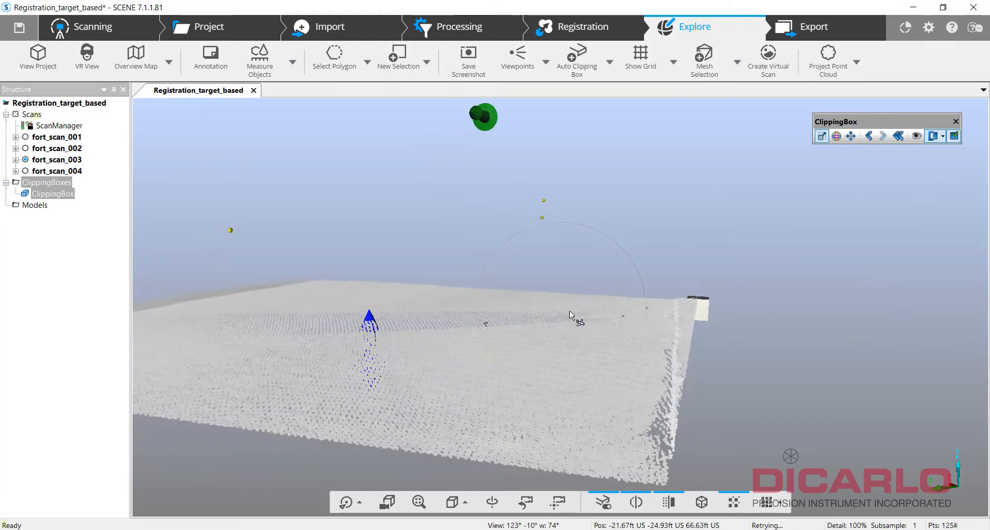
click(951, 135)
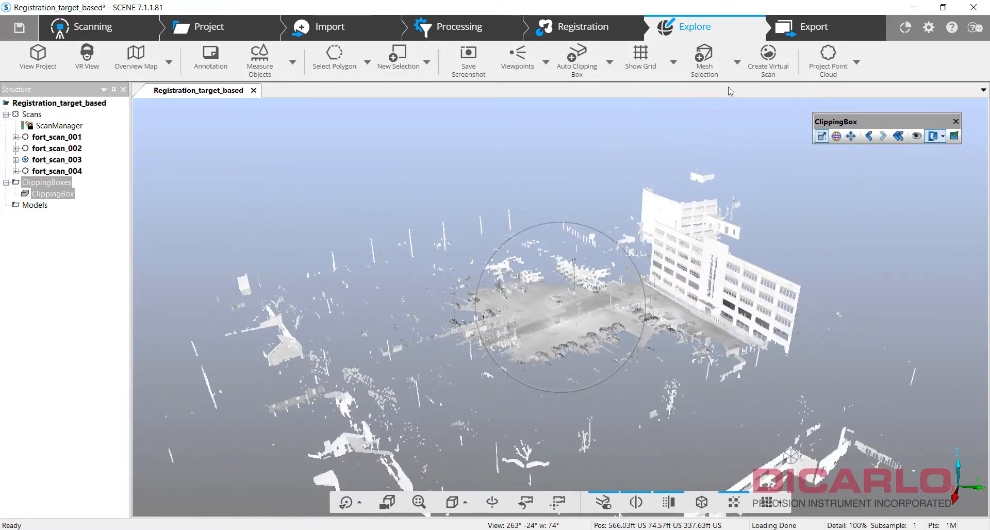
Step: Create ClippingBox1 around the whole site and delete the old ClippingBox
click(820, 136)
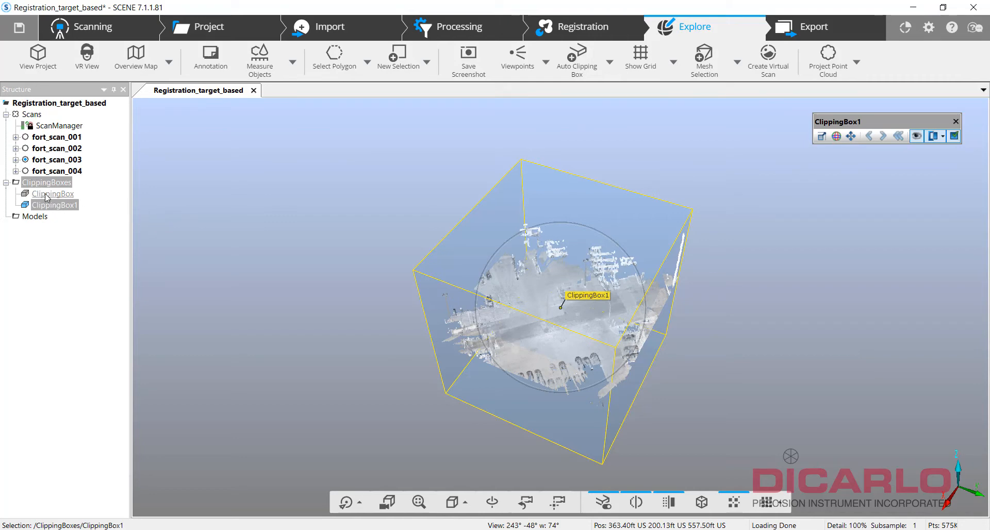
click(54, 192)
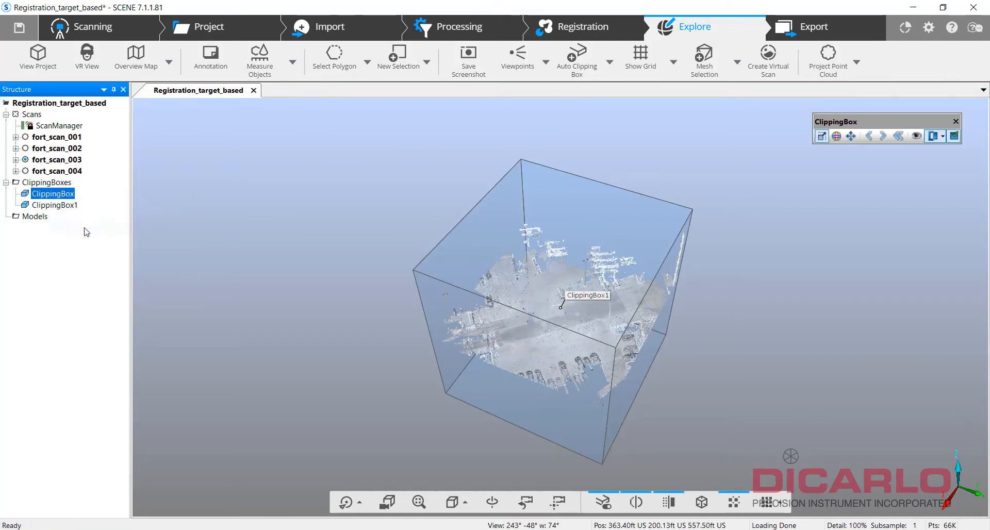
right_click(56, 204)
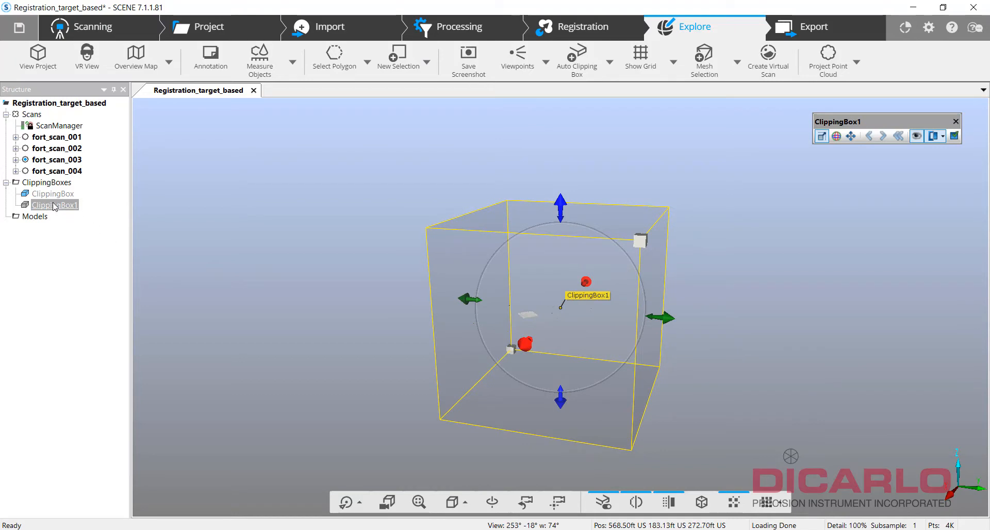
right_click(56, 205)
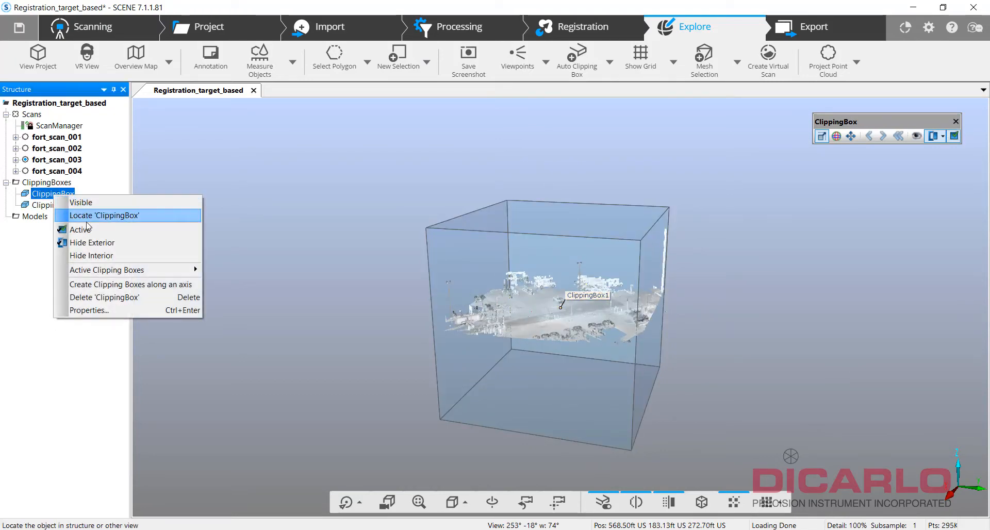
click(103, 215)
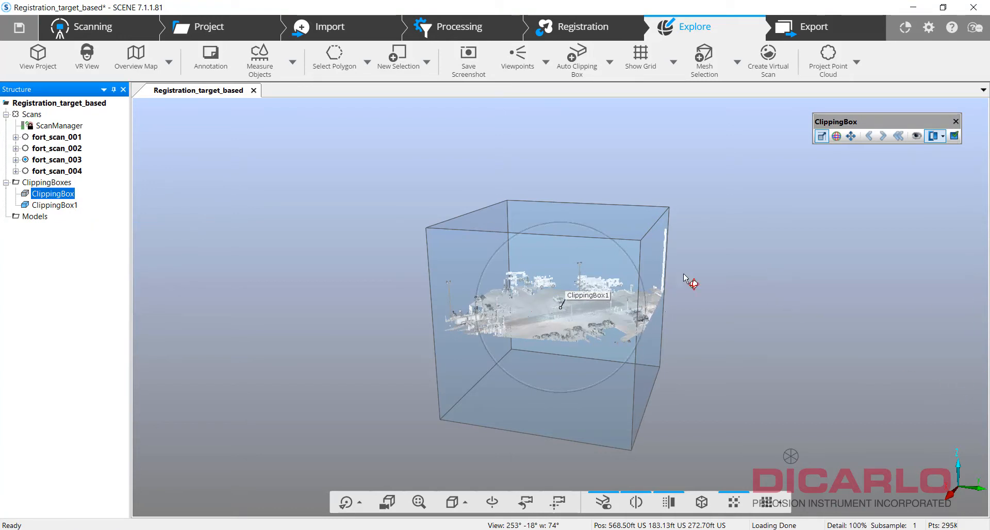
right_click(53, 193)
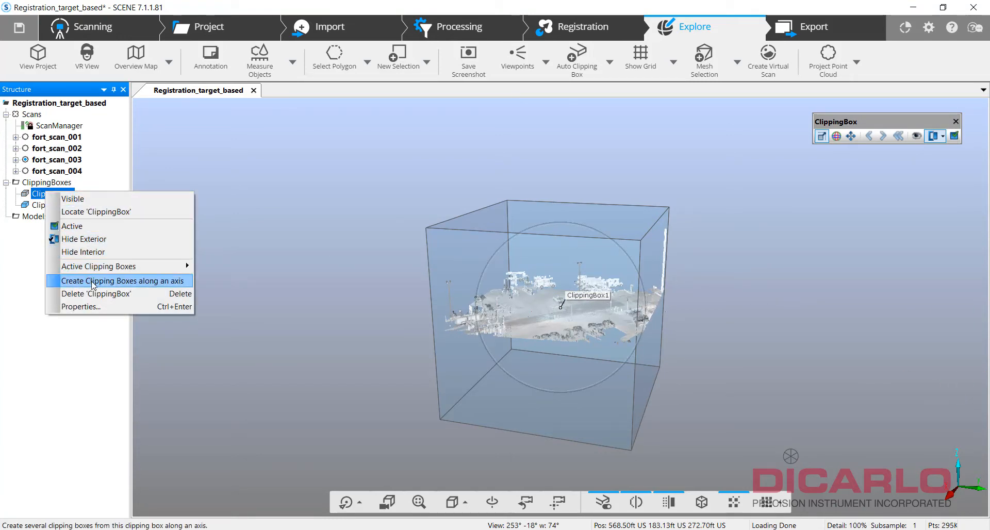
click(95, 293)
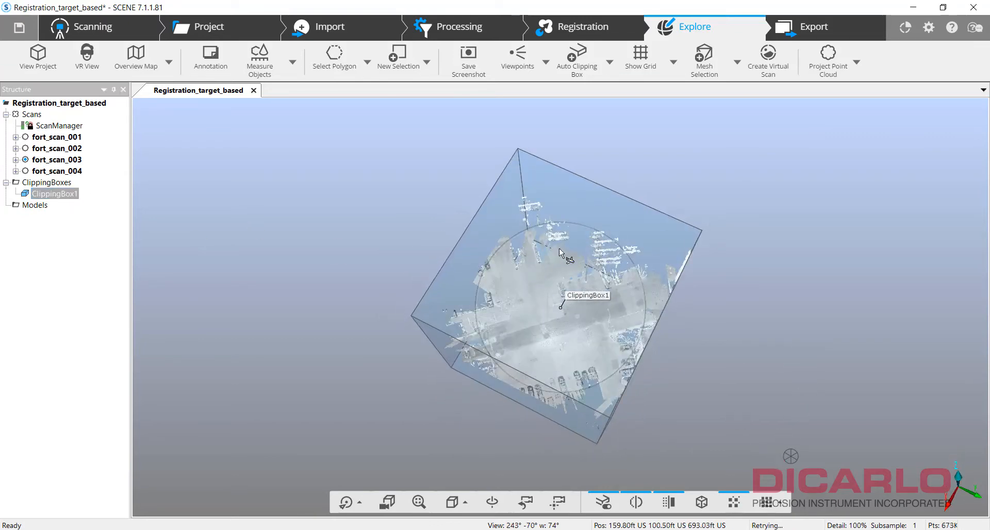
Step: Rotate ClippingBox1 to align with the building facade
drag(562, 253, 719, 353)
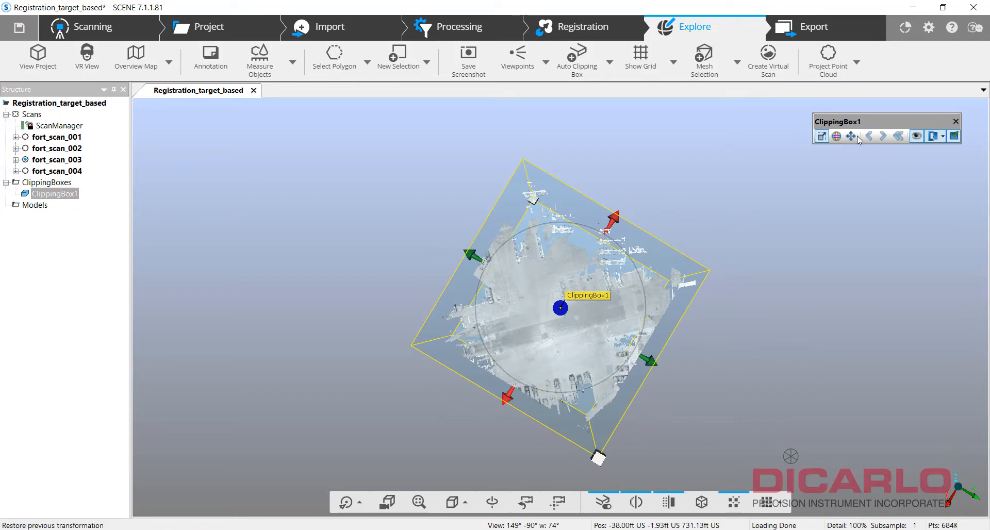
click(836, 136)
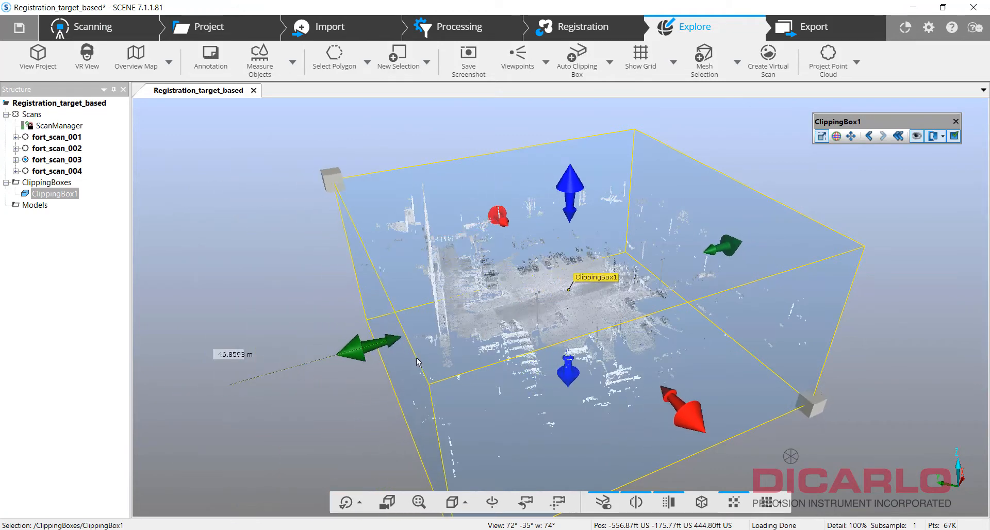
click(835, 135)
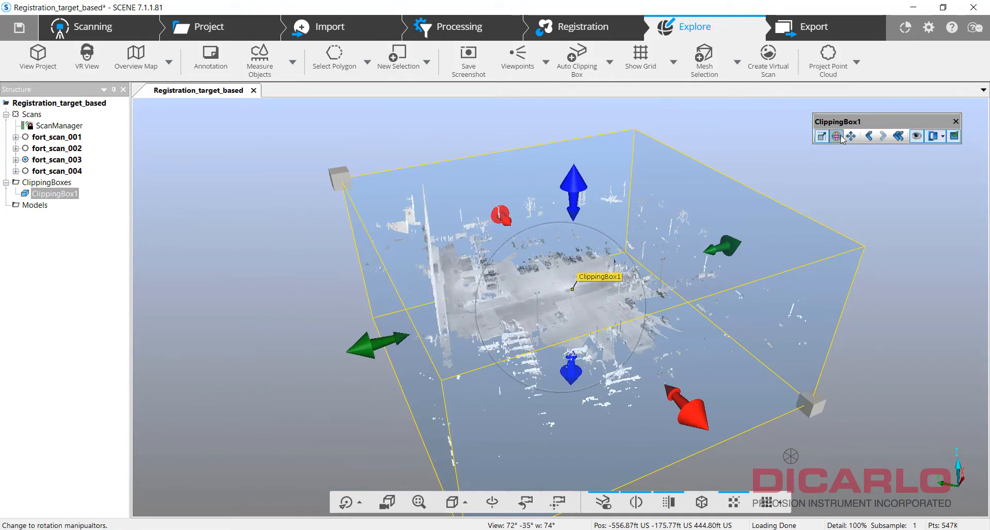
click(835, 136)
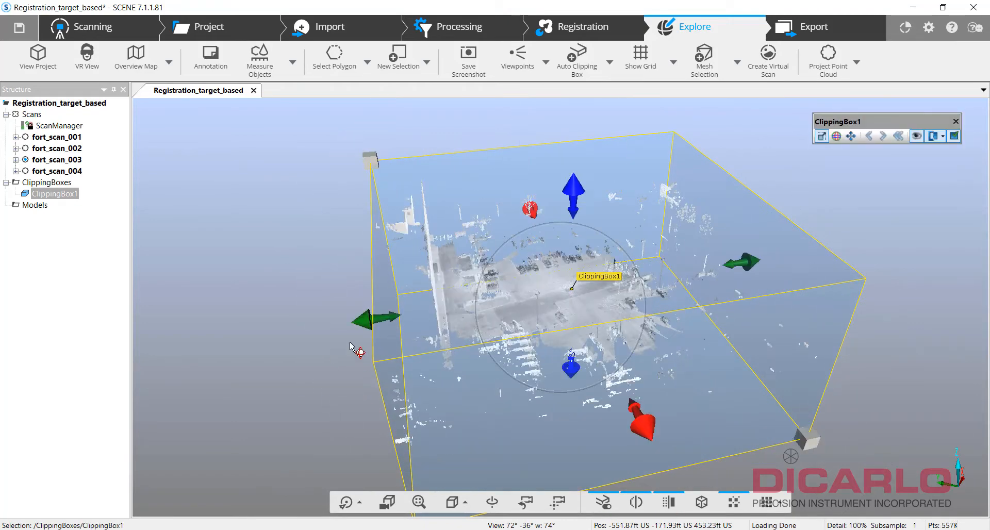
drag(376, 318, 417, 312)
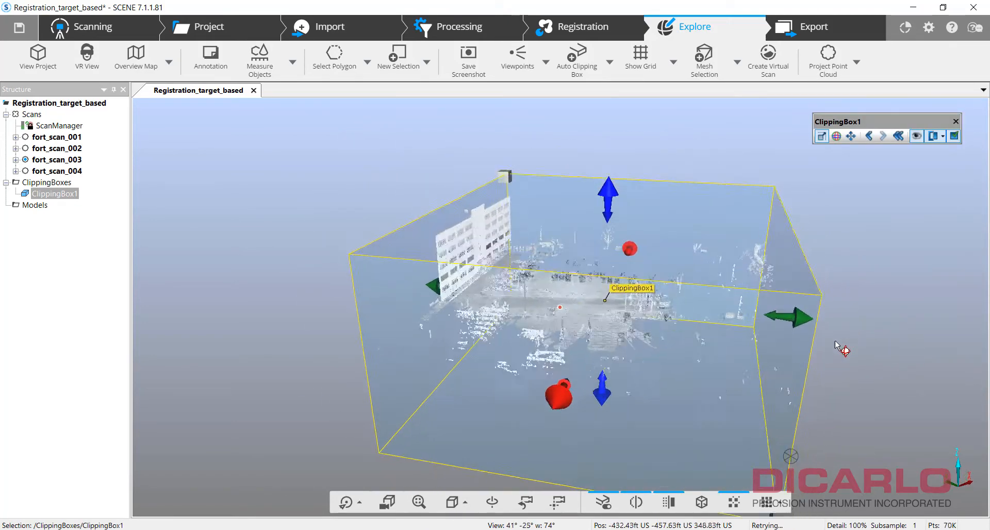
Step: Resize ClippingBox1 by pulling one side inward, checking it from several angles
click(835, 136)
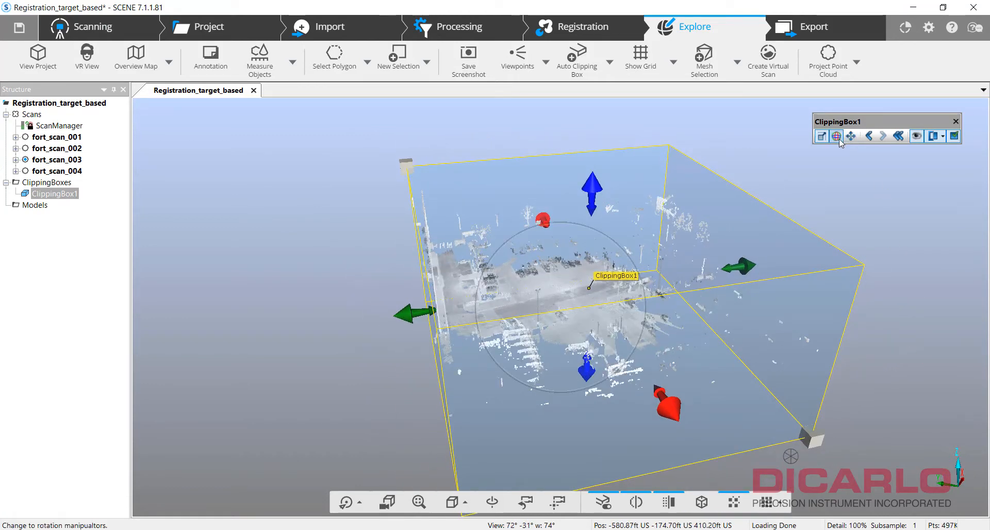
click(836, 136)
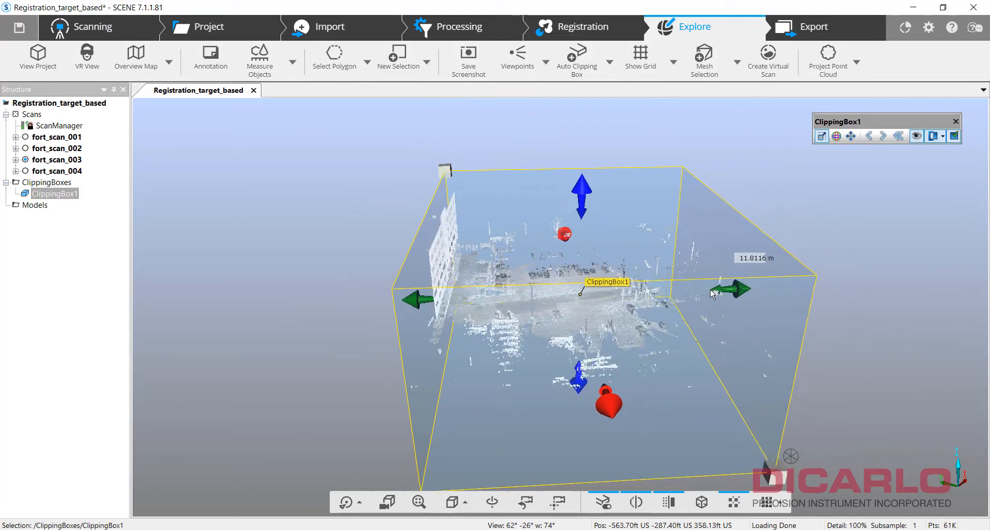
drag(568, 284, 757, 328)
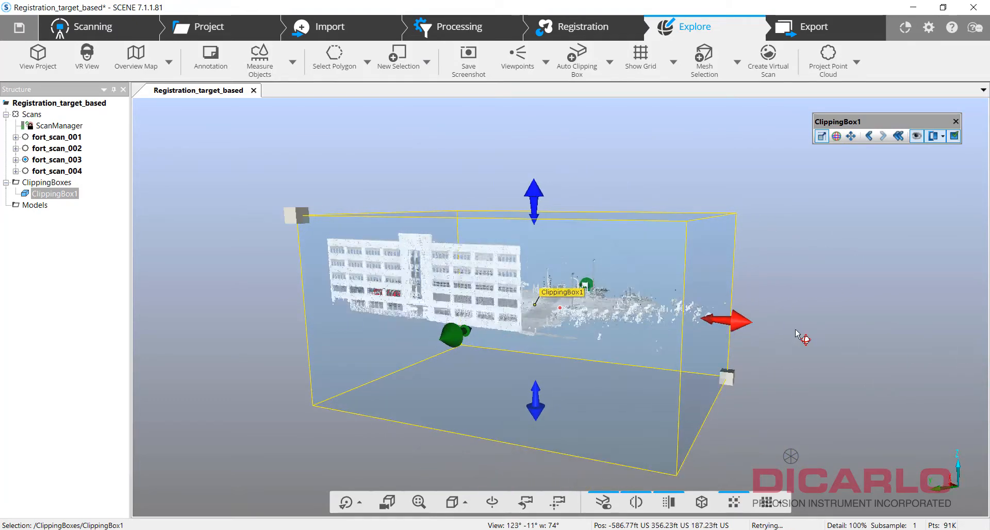
drag(729, 320, 647, 314)
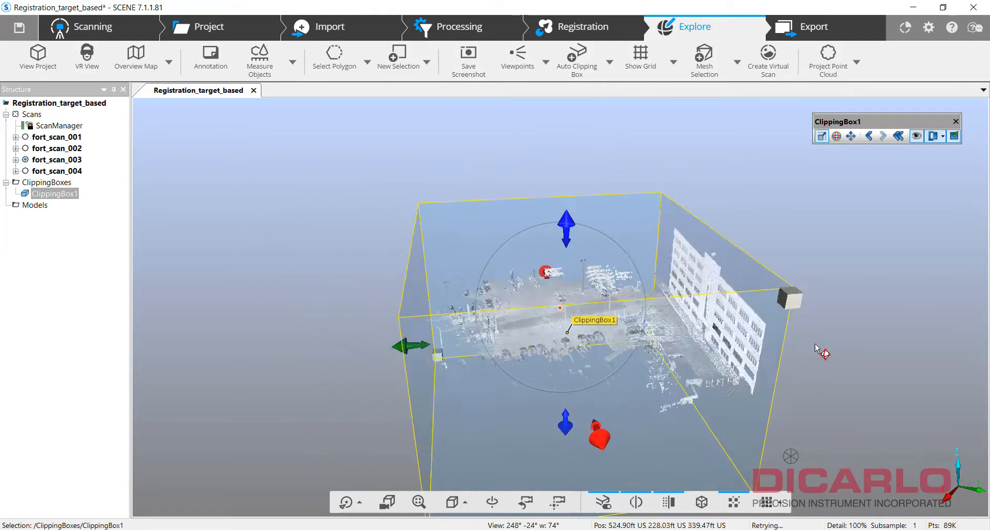
drag(565, 328, 571, 195)
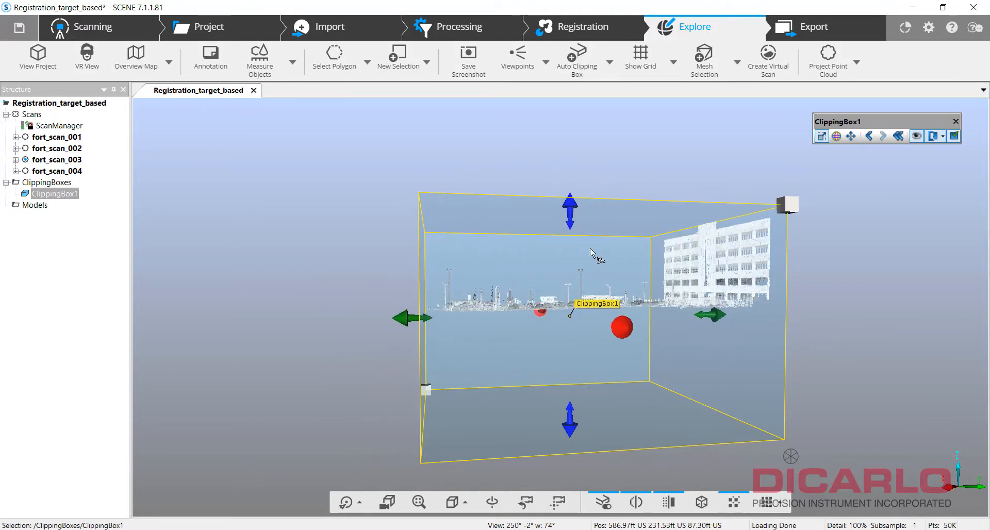
drag(569, 419, 569, 331)
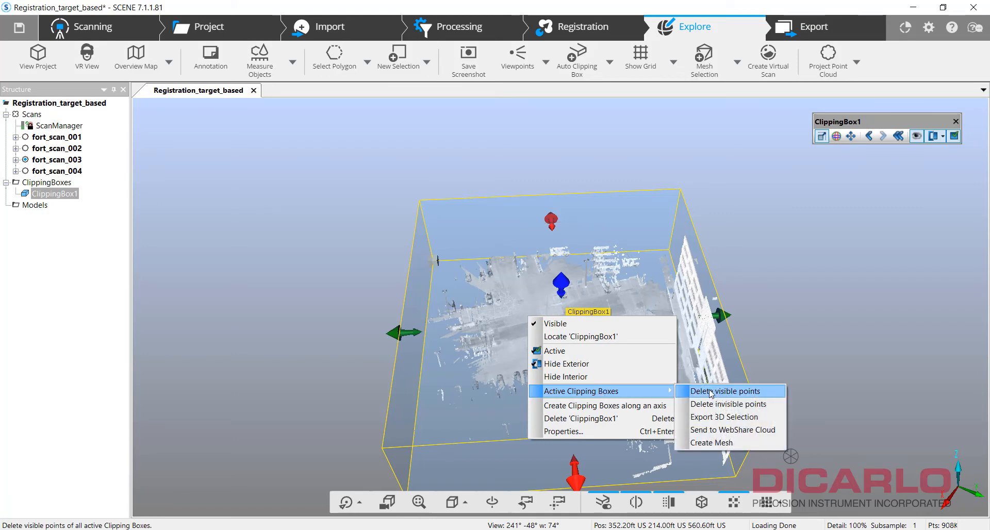
mouse_move(740, 392)
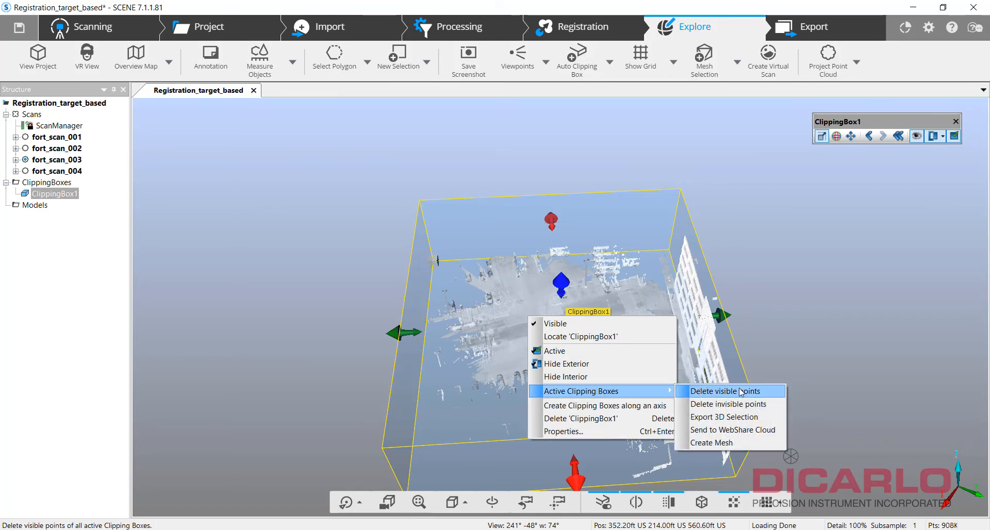
mouse_move(713, 403)
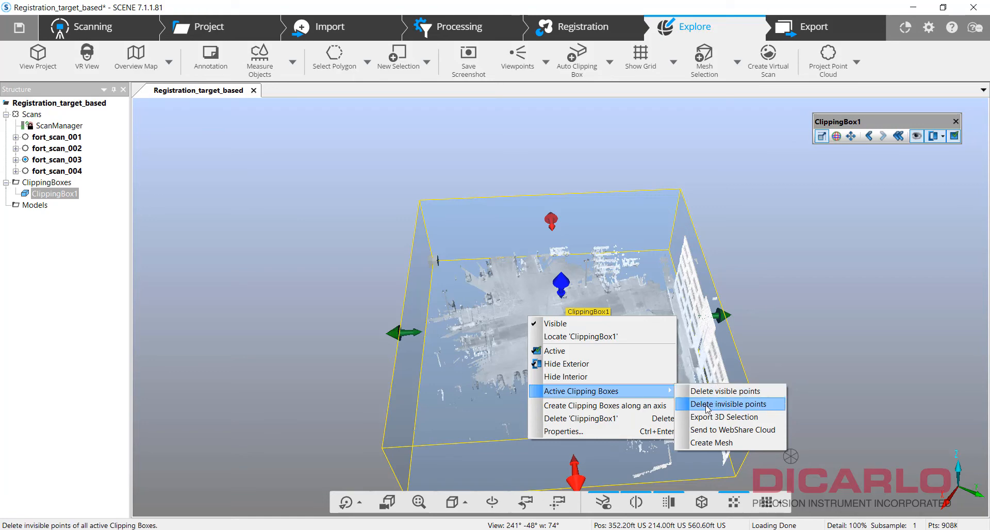
mouse_move(574, 363)
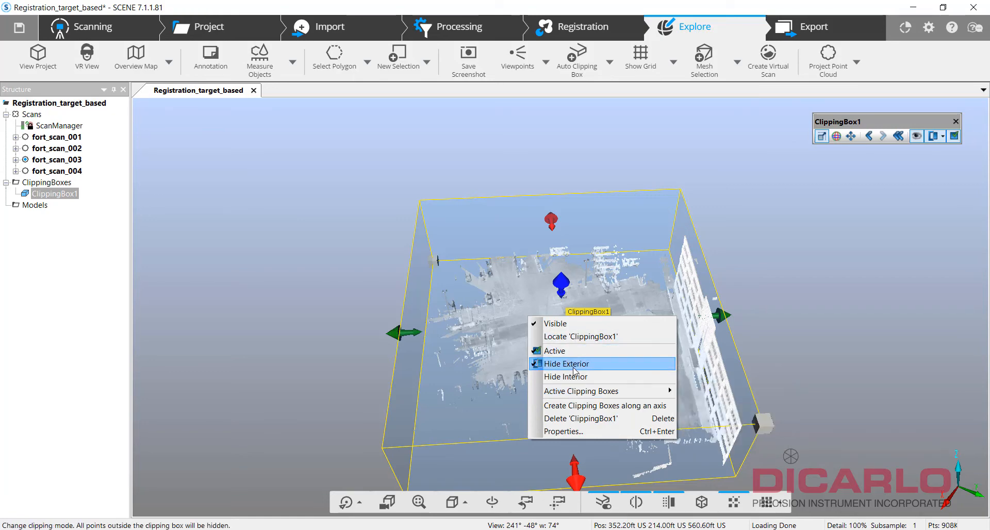
Step: Toggle Hide Interior and Hide Exterior on ClippingBox1, then delete all invisible points outside it
click(565, 363)
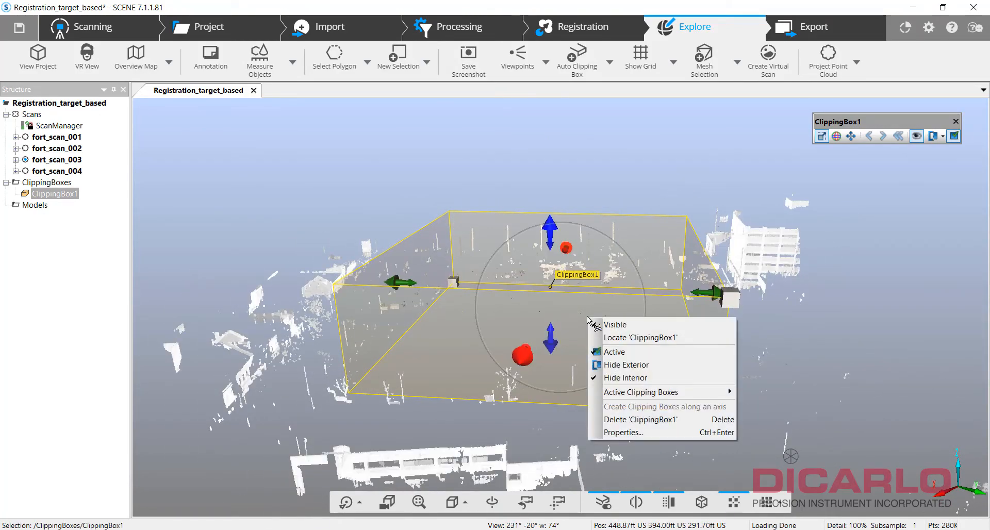
mouse_move(624, 377)
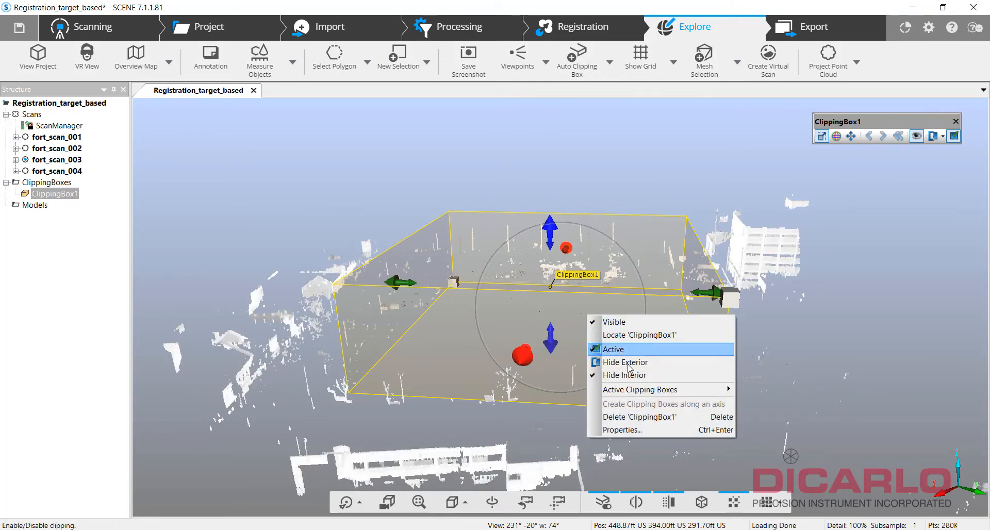
click(625, 362)
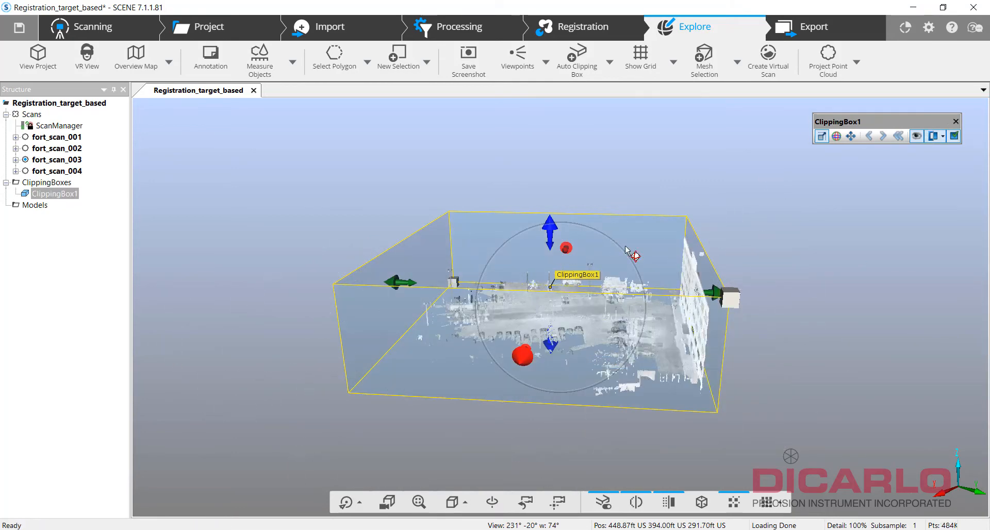
right_click(634, 254)
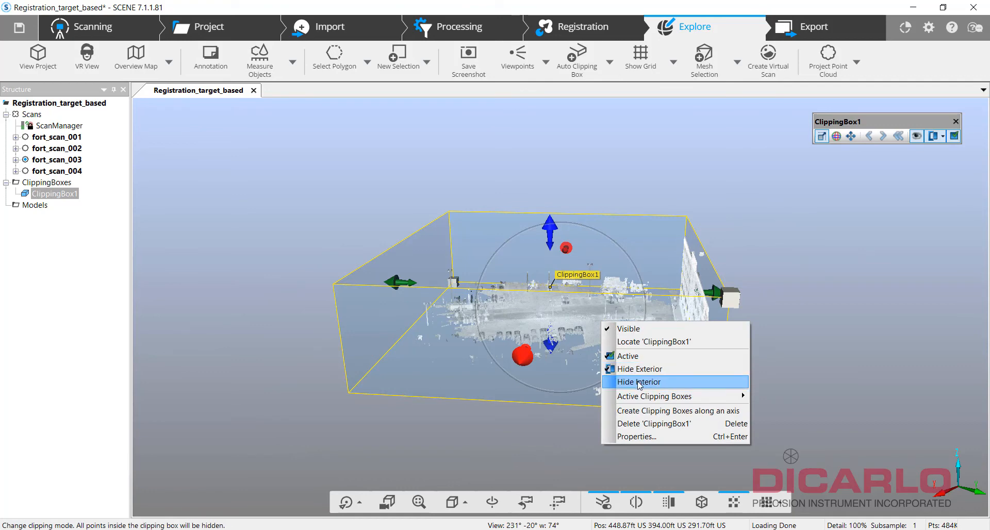
click(639, 381)
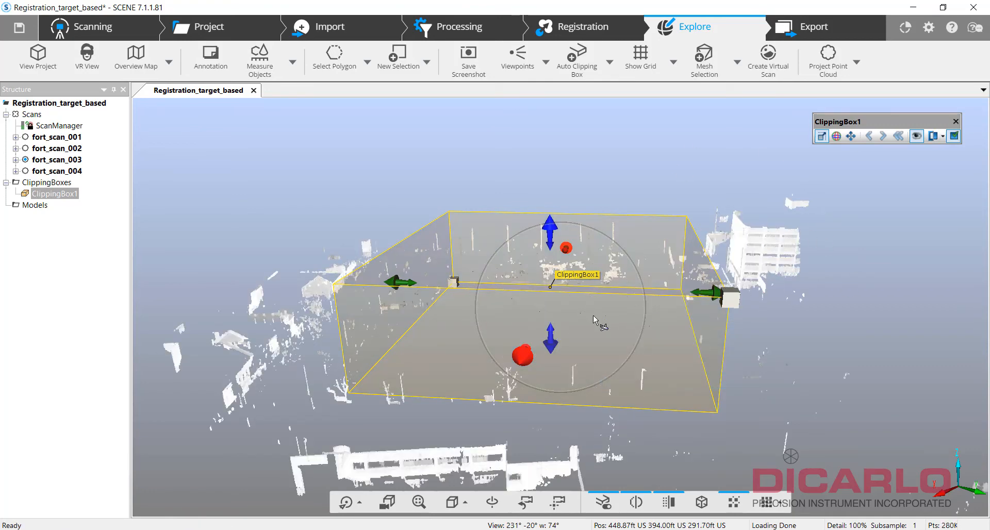
mouse_move(581, 317)
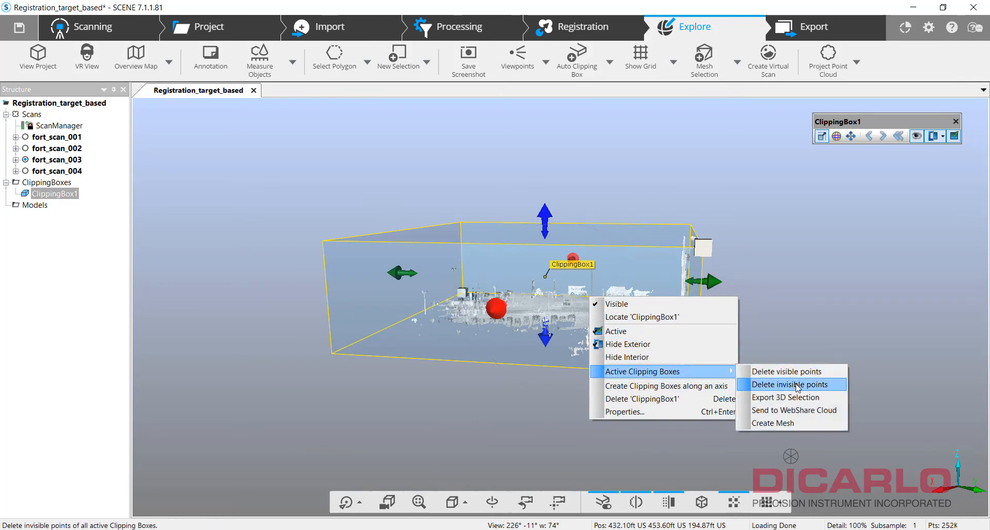
click(792, 384)
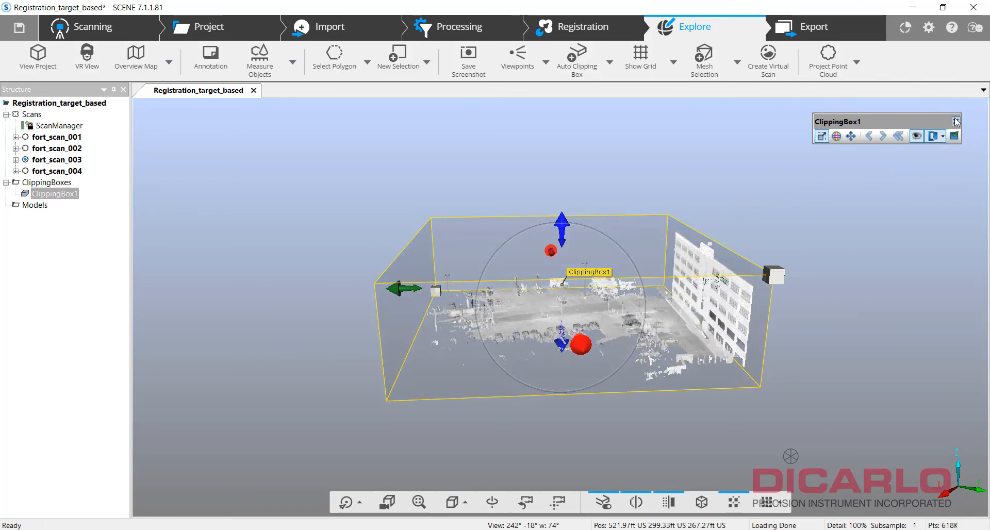
Step: Delete ClippingBox1, then zoom and orbit toward the building facade and parking lot surface
right_click(56, 193)
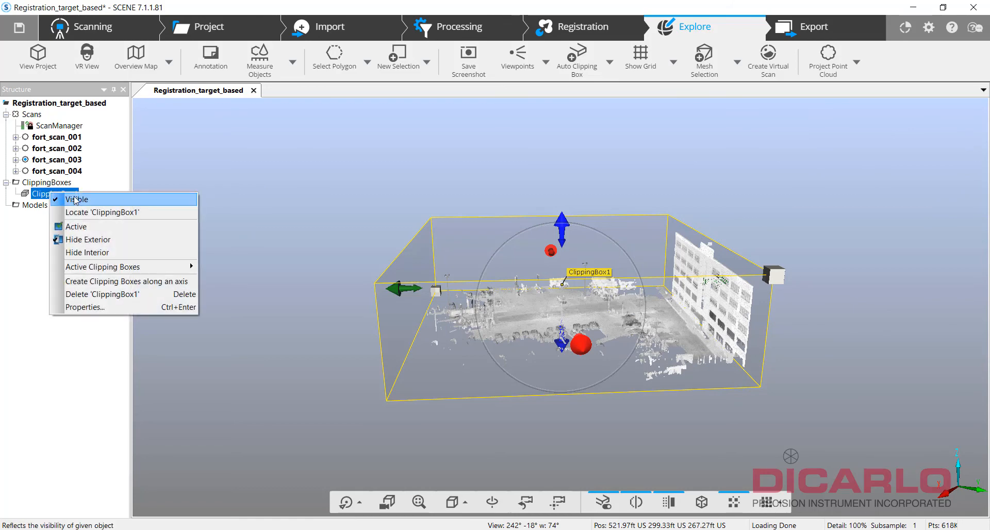
mouse_move(117, 295)
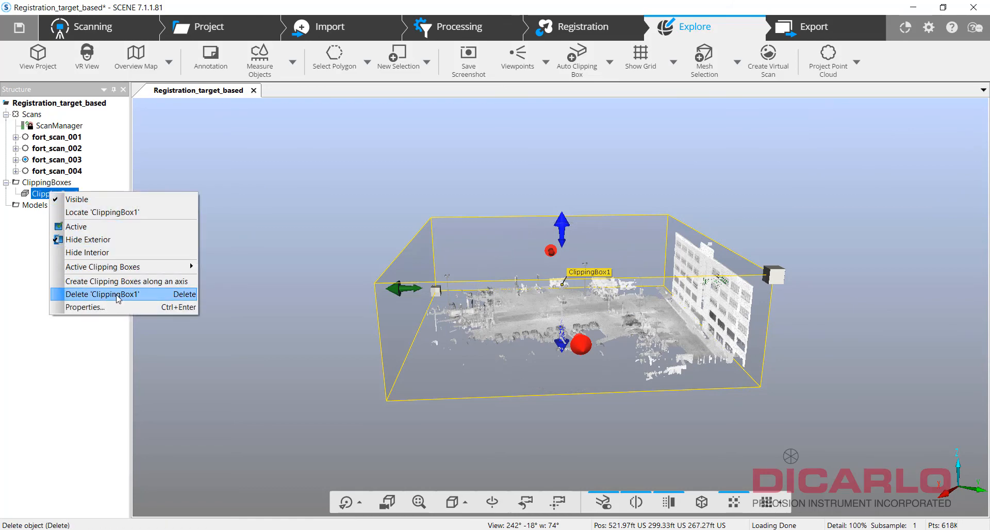
click(104, 294)
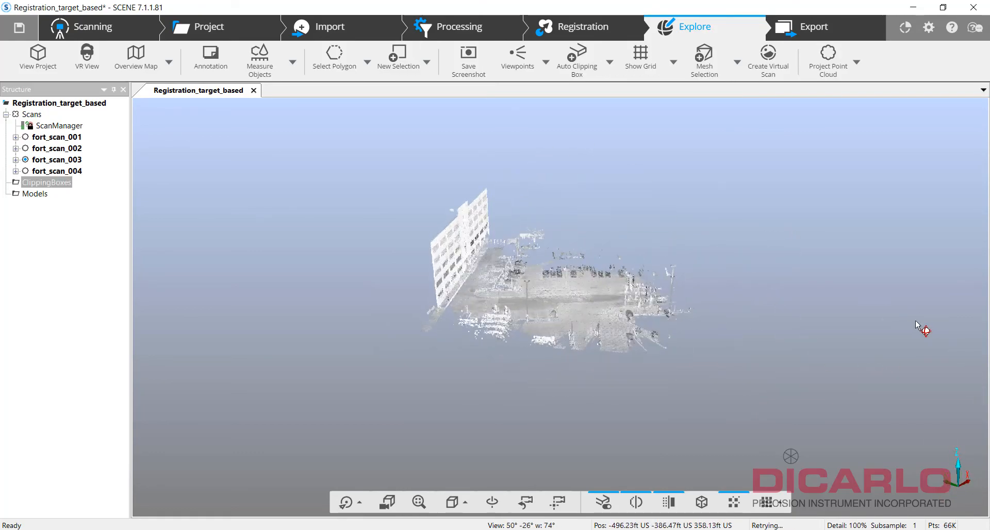
scroll(down, 3)
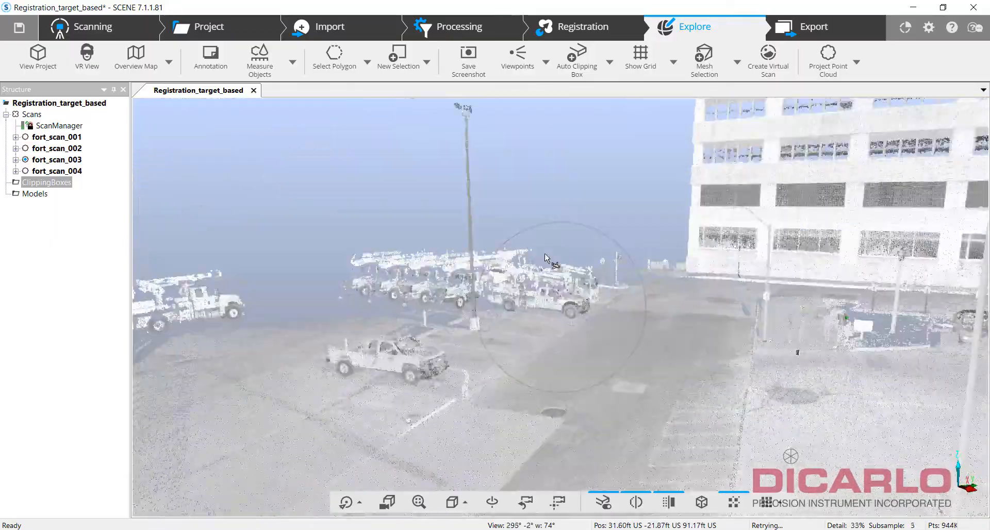
drag(545, 259, 678, 273)
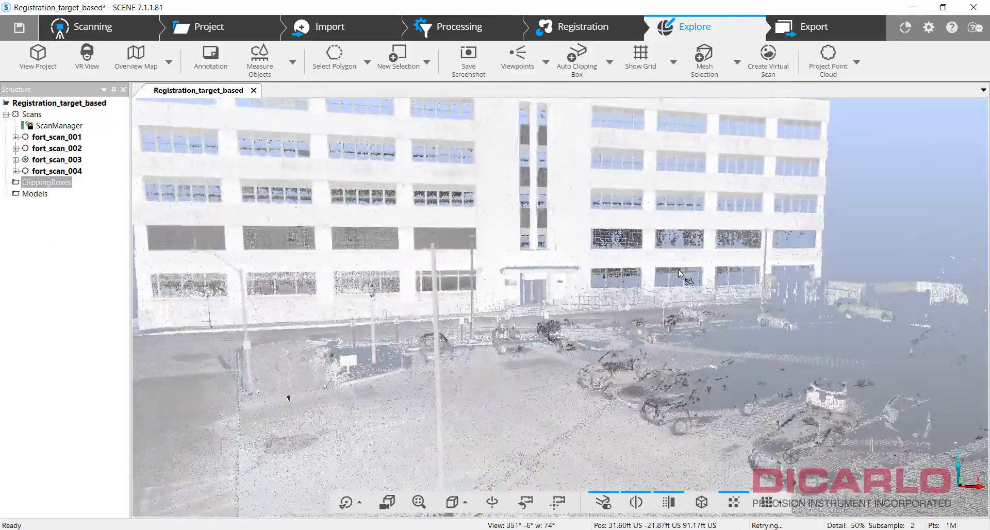
drag(678, 272, 618, 310)
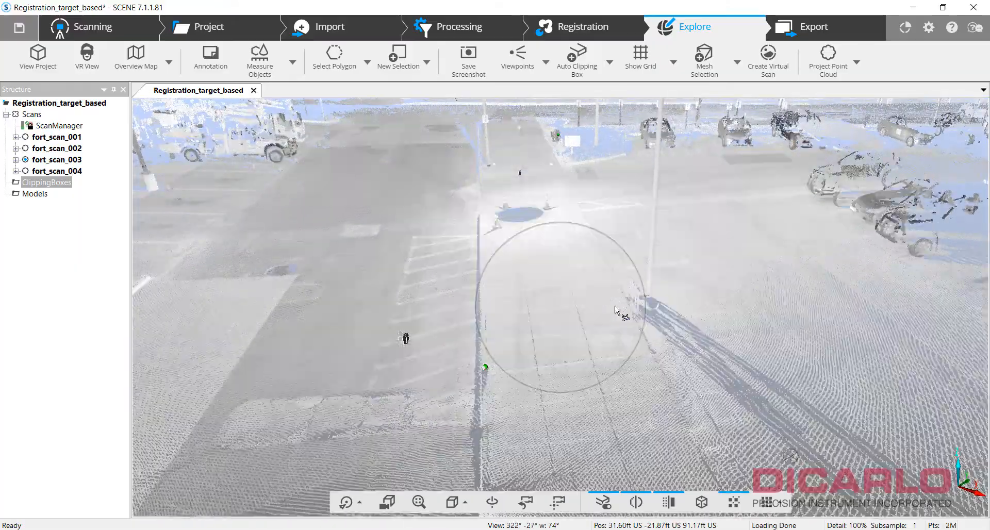